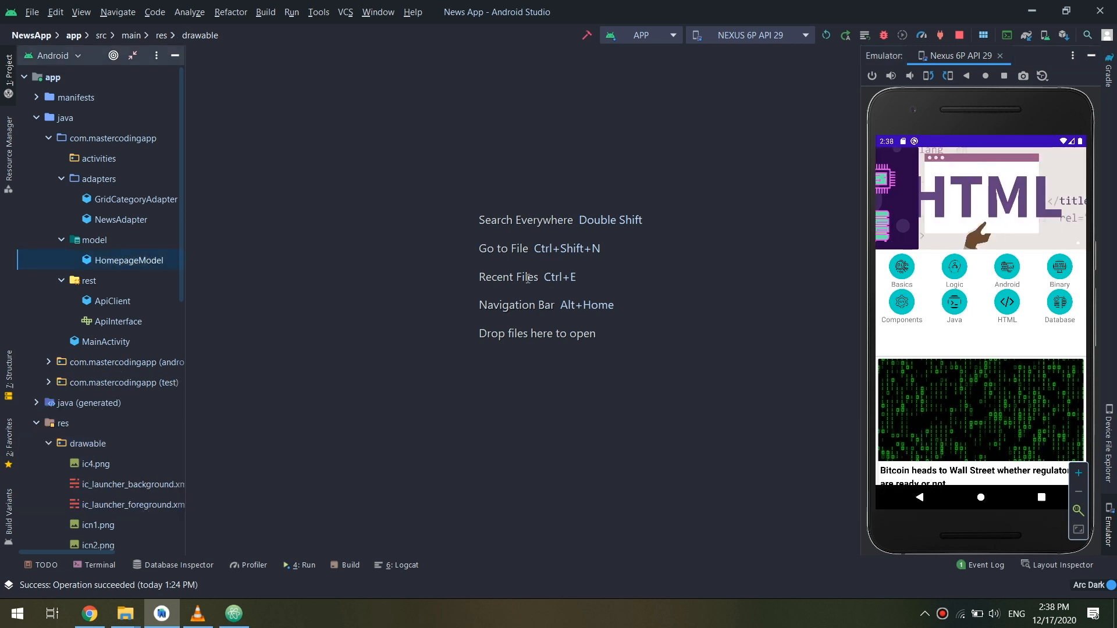
# Open HomepageModel.java from the Project panel
pyautogui.doubleClick(129, 259)
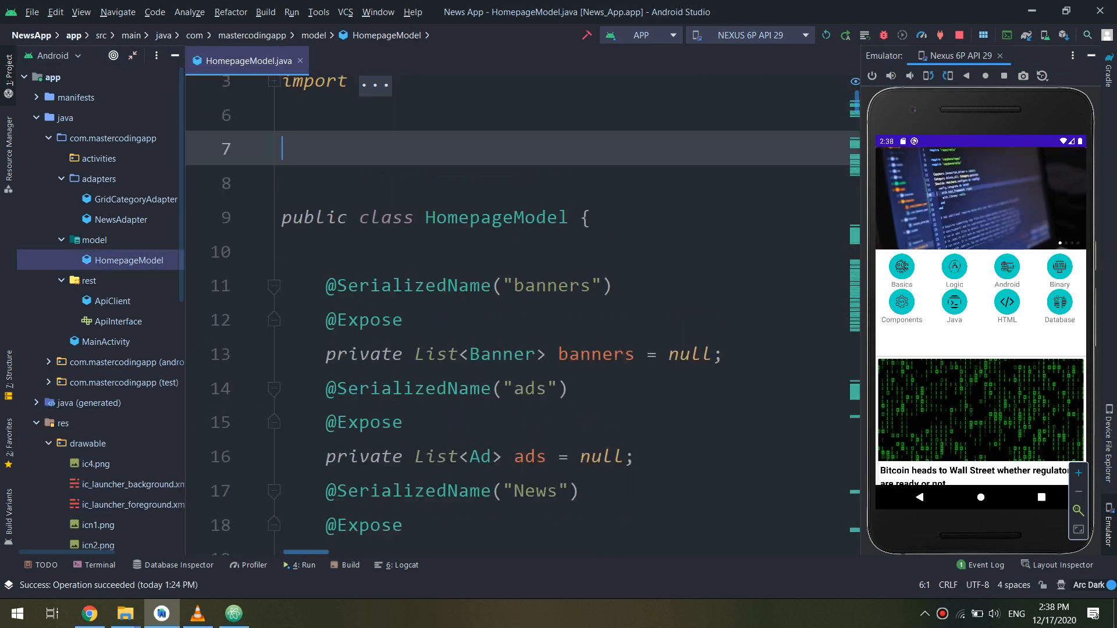
# Write a comment that the category model class will be added inside the general homepage model
pyautogui.write('// we will add the')
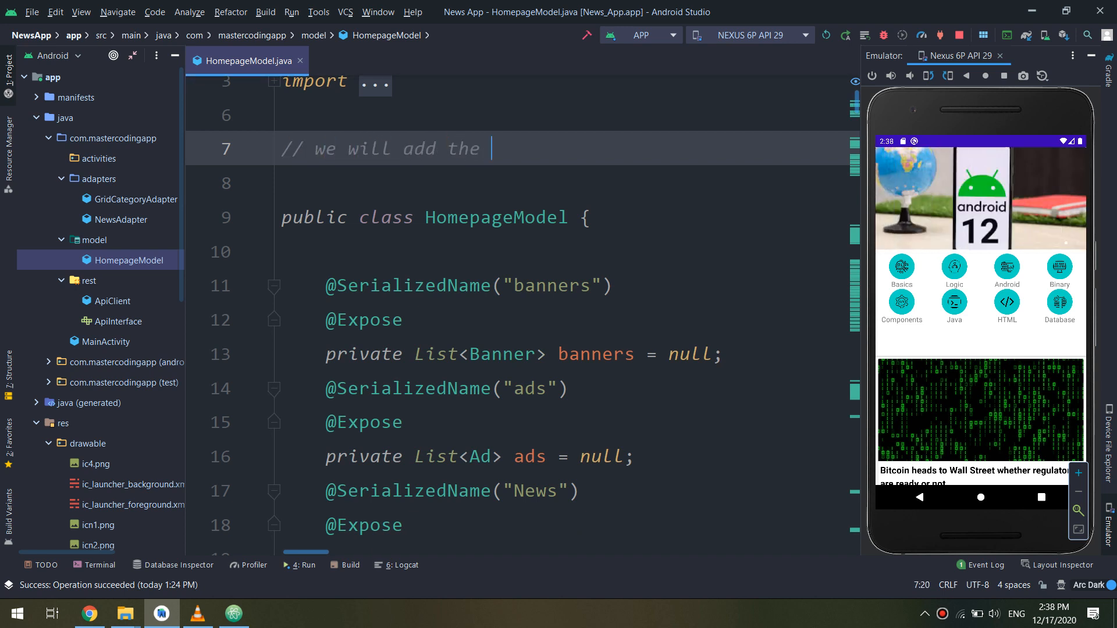
pyautogui.write('category')
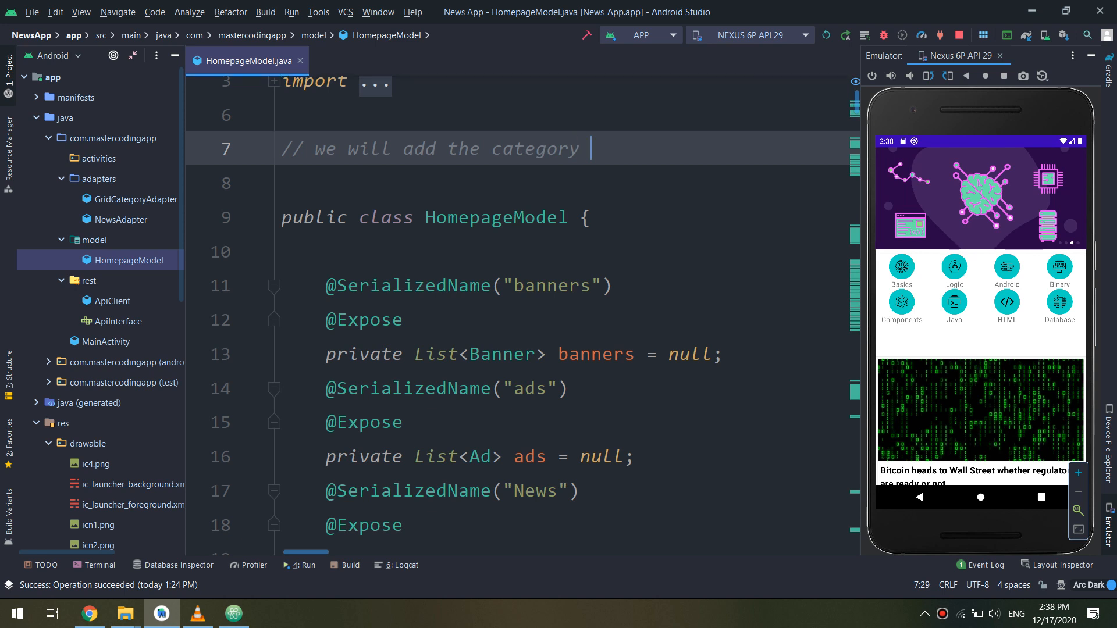
pyautogui.write('model')
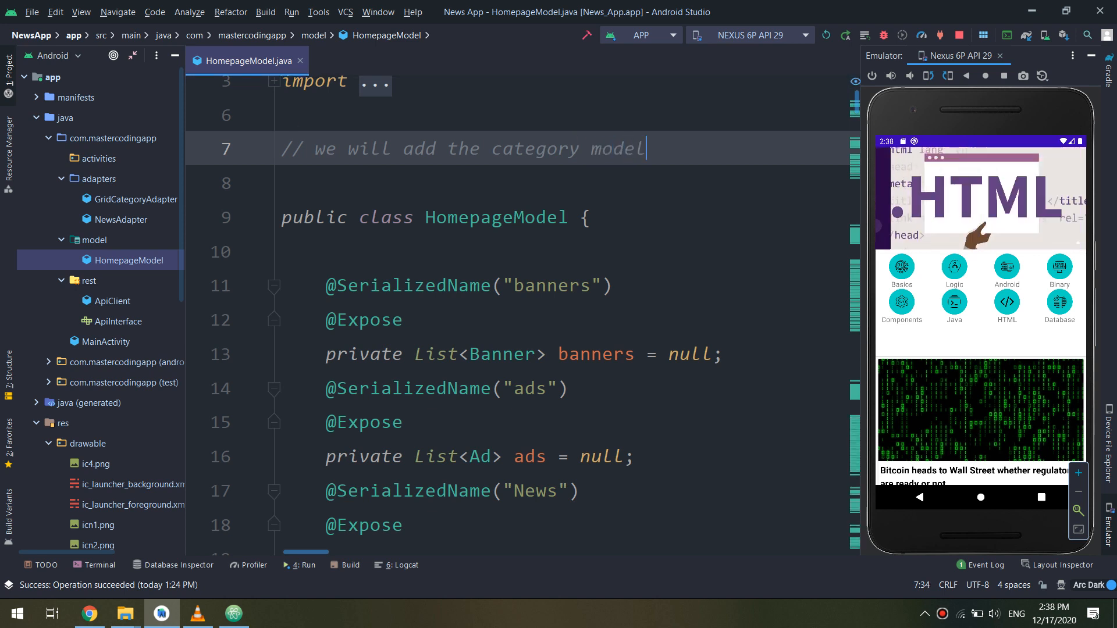
pyautogui.write('i')
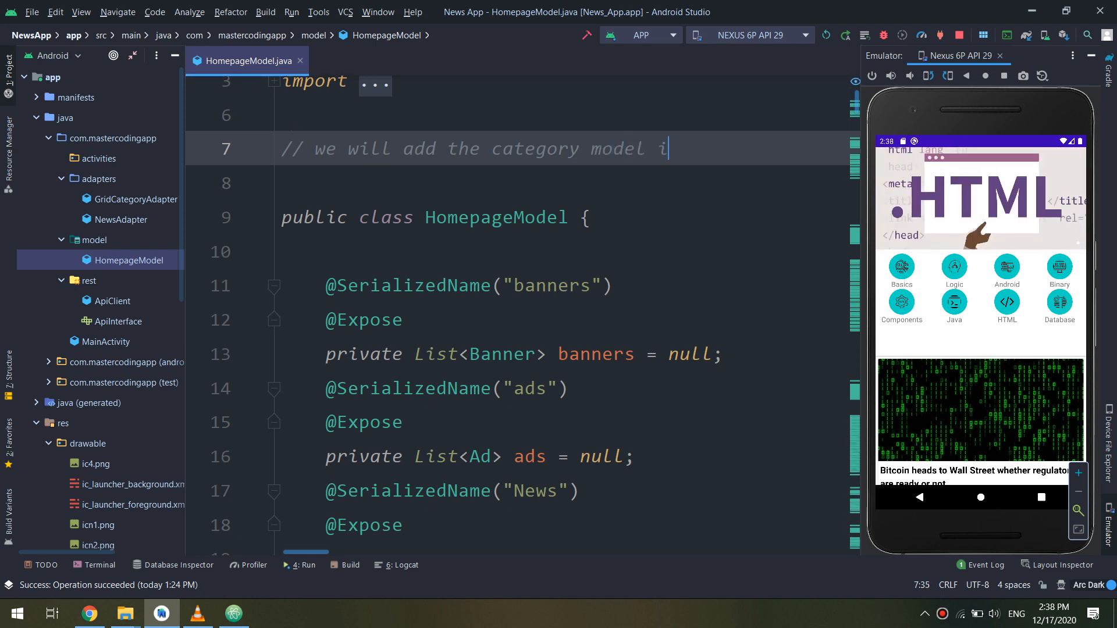
pyautogui.write('clas')
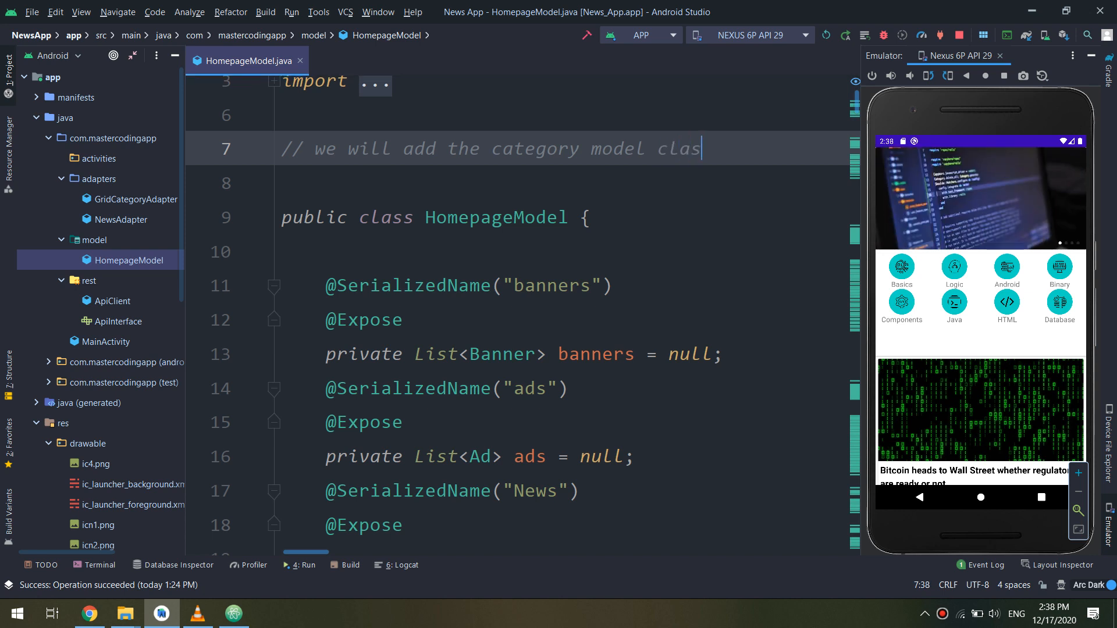
pyautogui.write('inside this')
pyautogui.write('//')
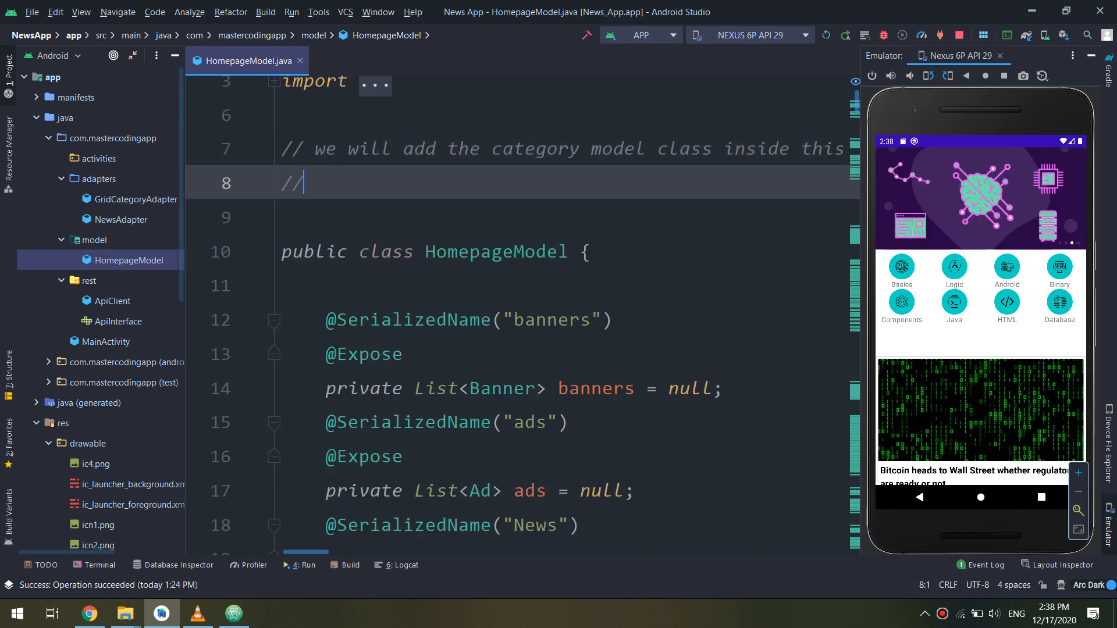
pyautogui.write('gener')
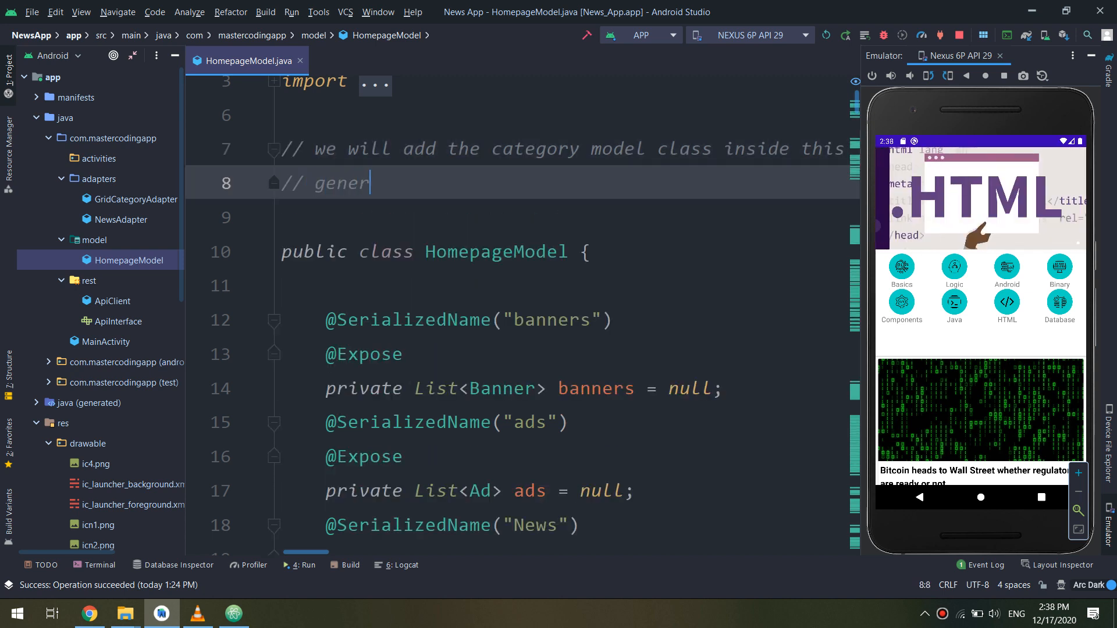
pyautogui.write('al homepa')
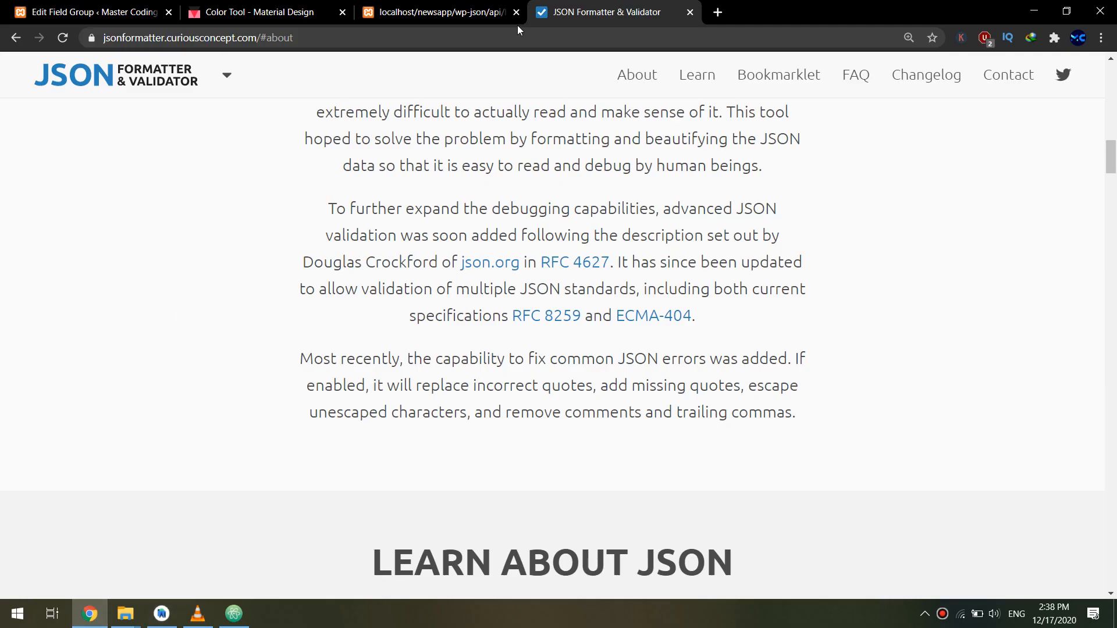
# Check the raw API response, then expand the formatted JSON to the CategoryBotton array and view it full screen
pyautogui.click(436, 12)
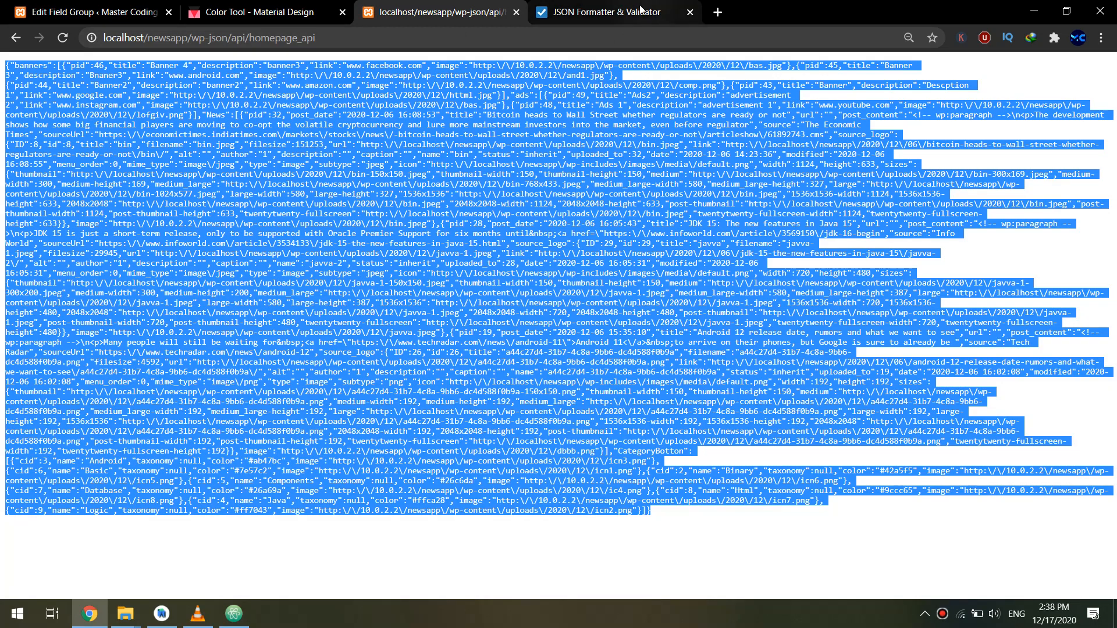
pyautogui.click(598, 12)
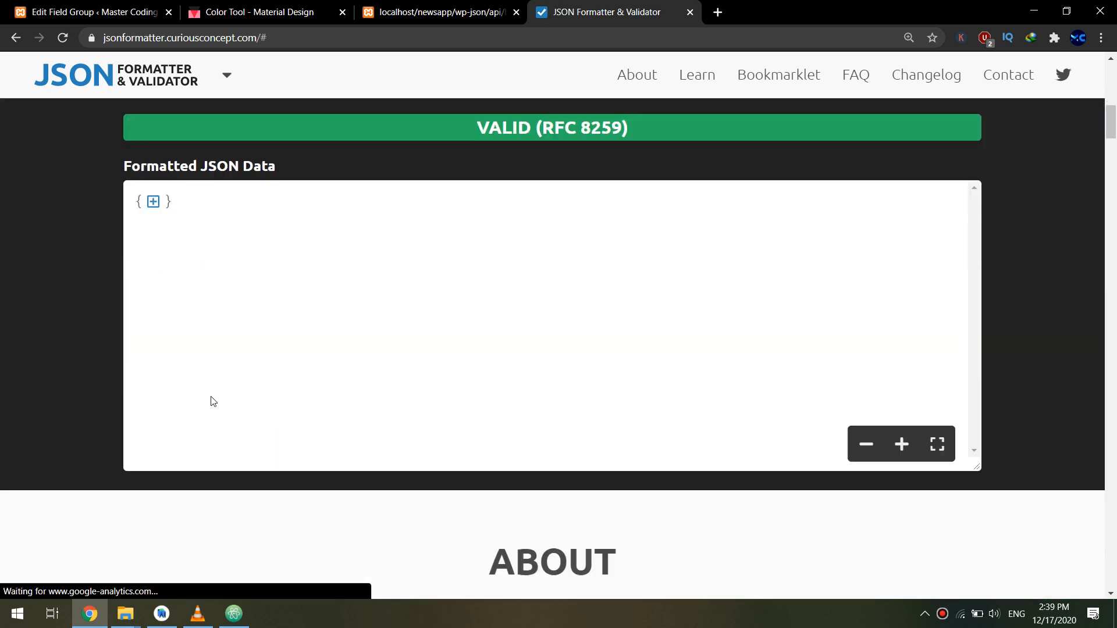
pyautogui.click(153, 201)
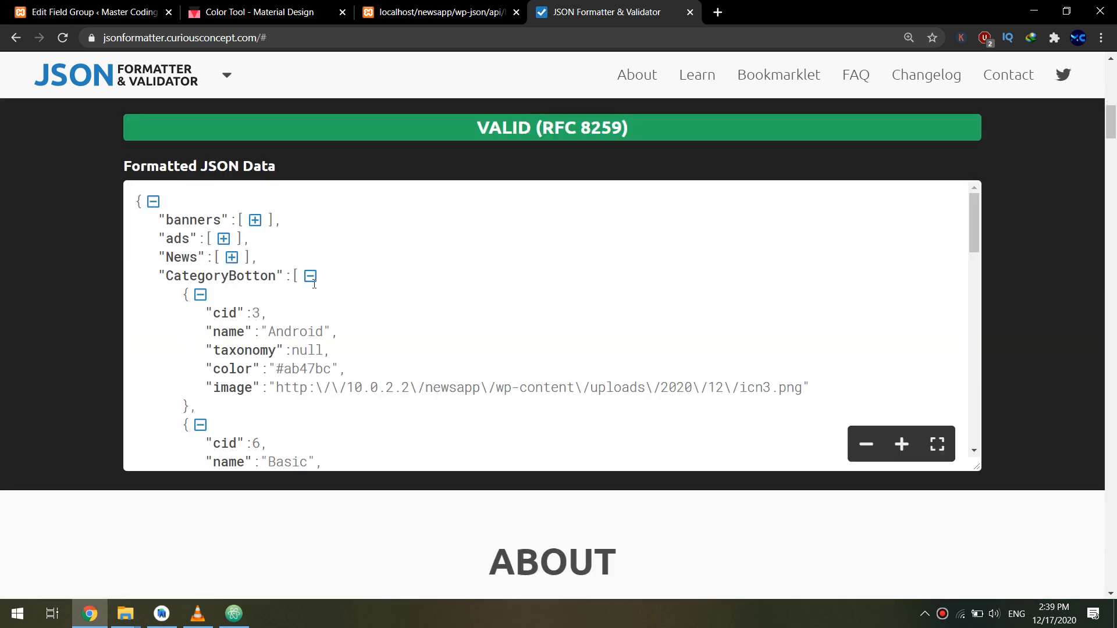
pyautogui.click(309, 277)
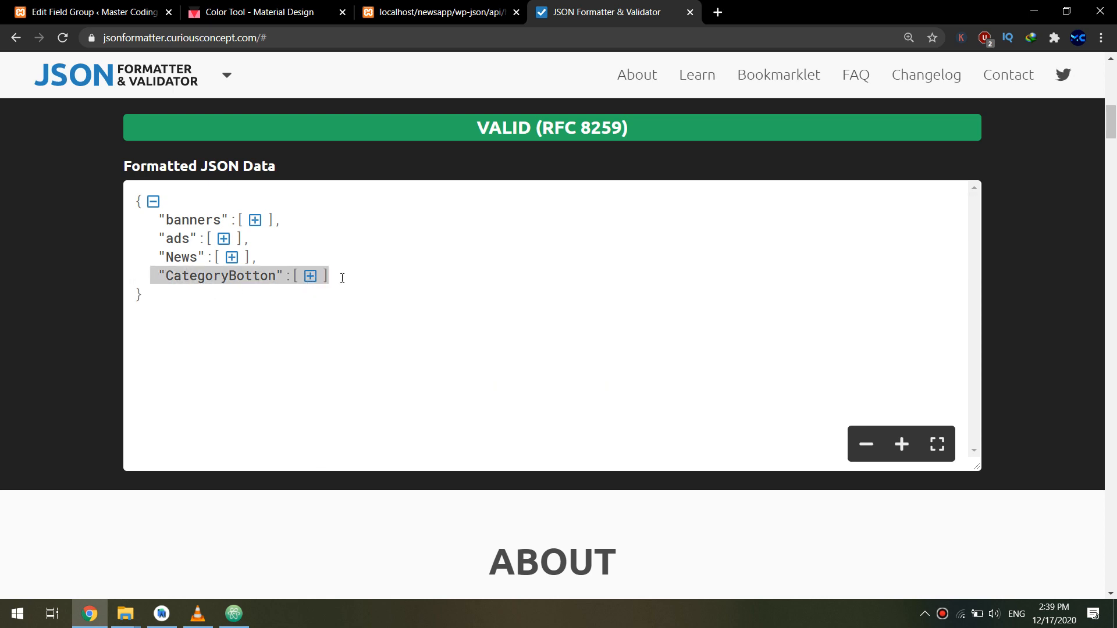
pyautogui.click(937, 444)
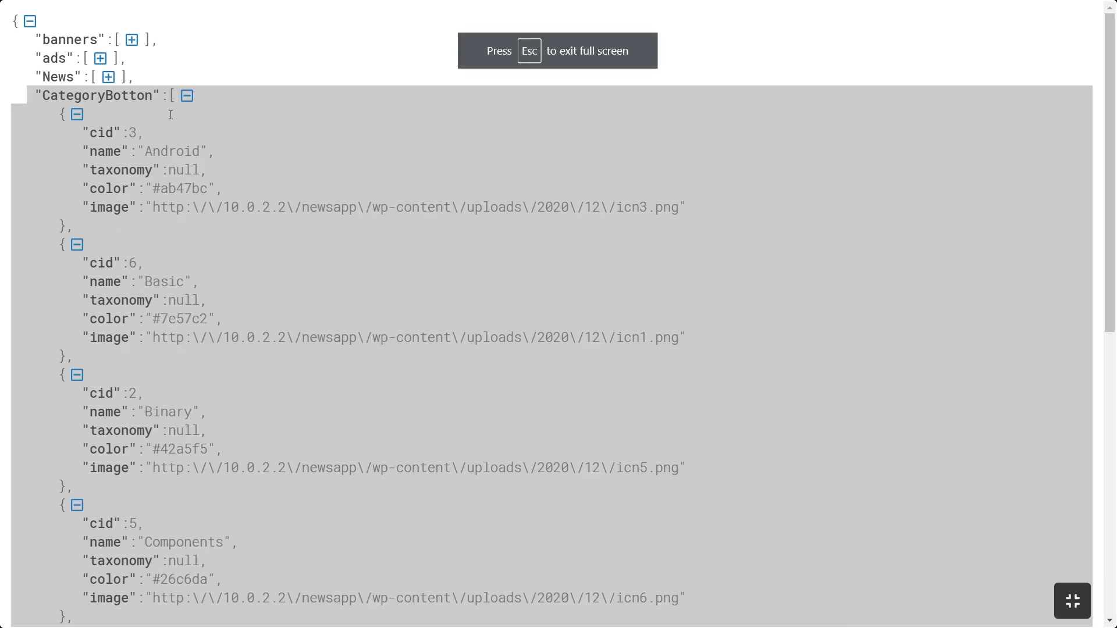
pyautogui.press('Escape')
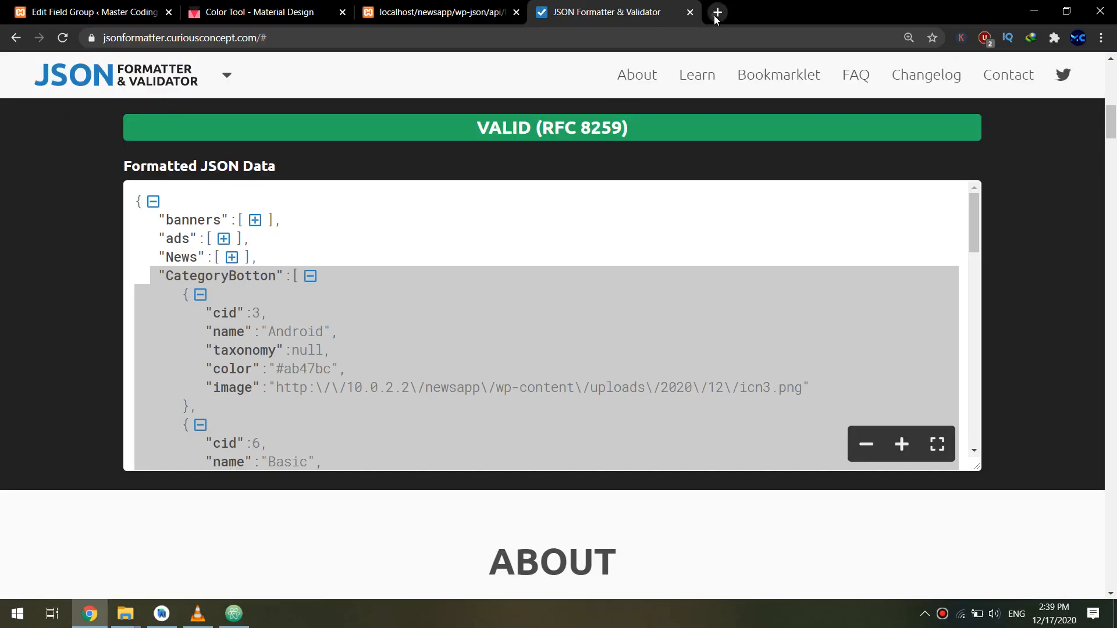
# Search jsonschema2pojo in a new Chrome tab and open the jsonschema2pojo.org result
pyautogui.click(716, 11)
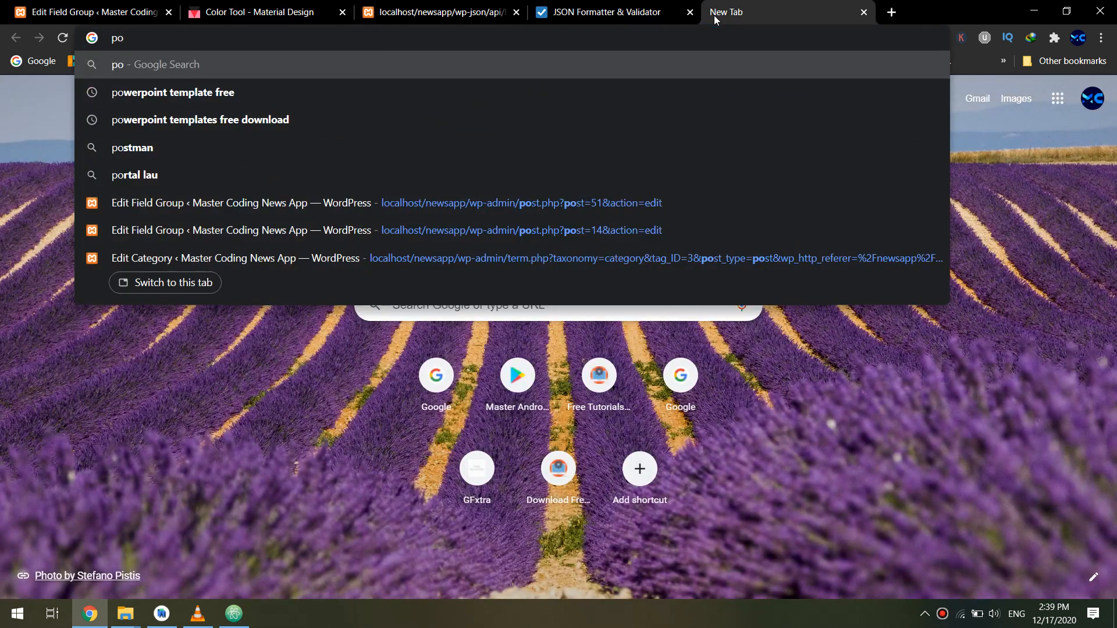
pyautogui.write('jo2')
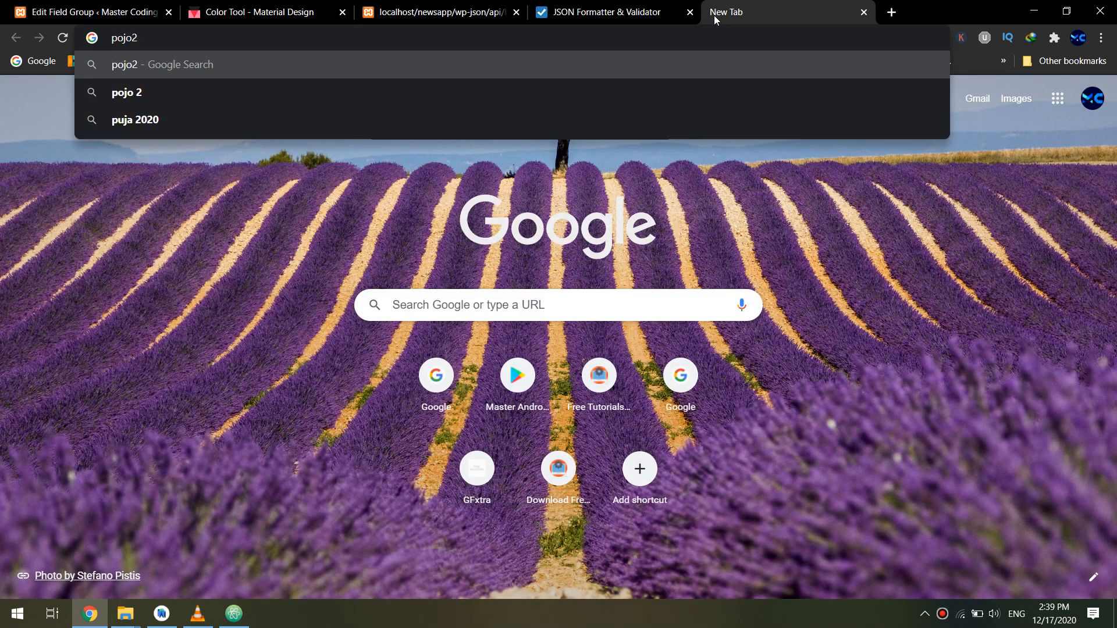
pyautogui.press('BackSpace')
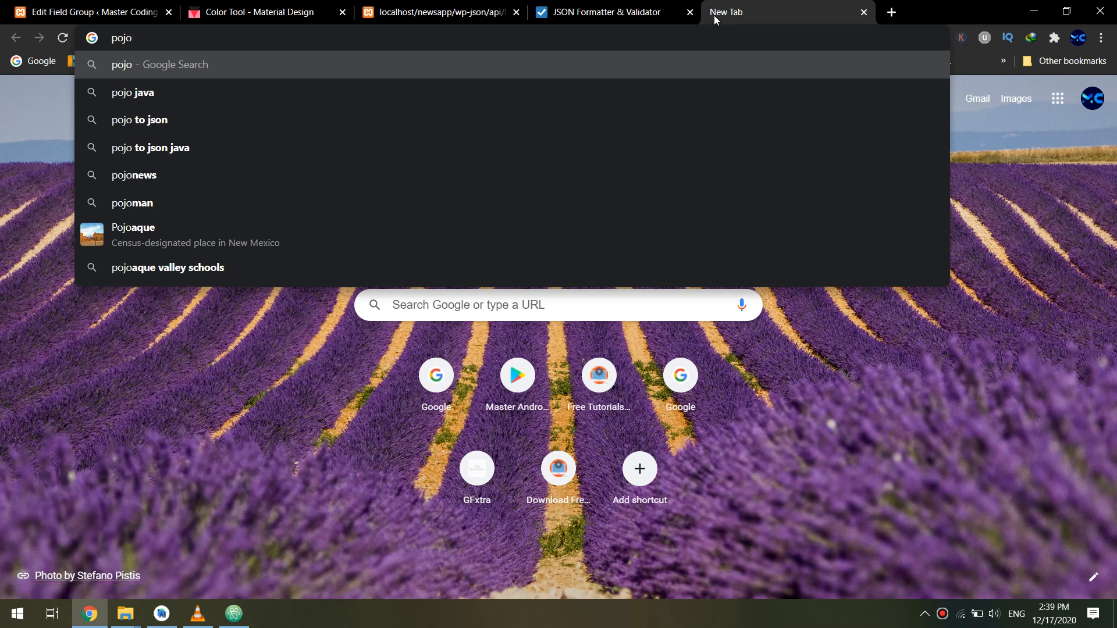
pyautogui.write('schema2')
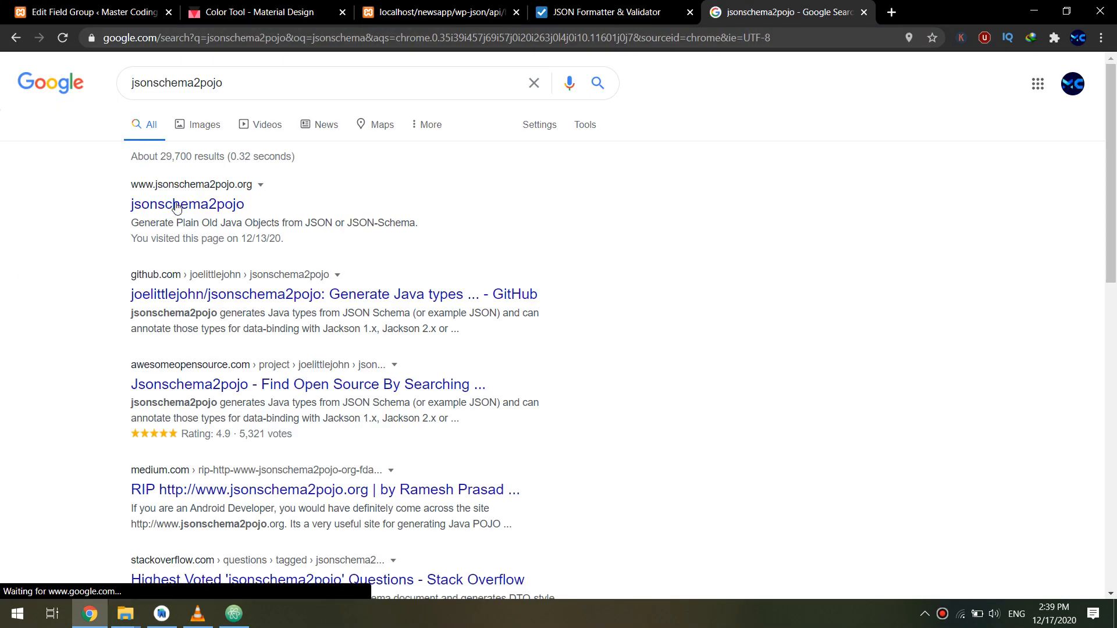
pyautogui.click(188, 204)
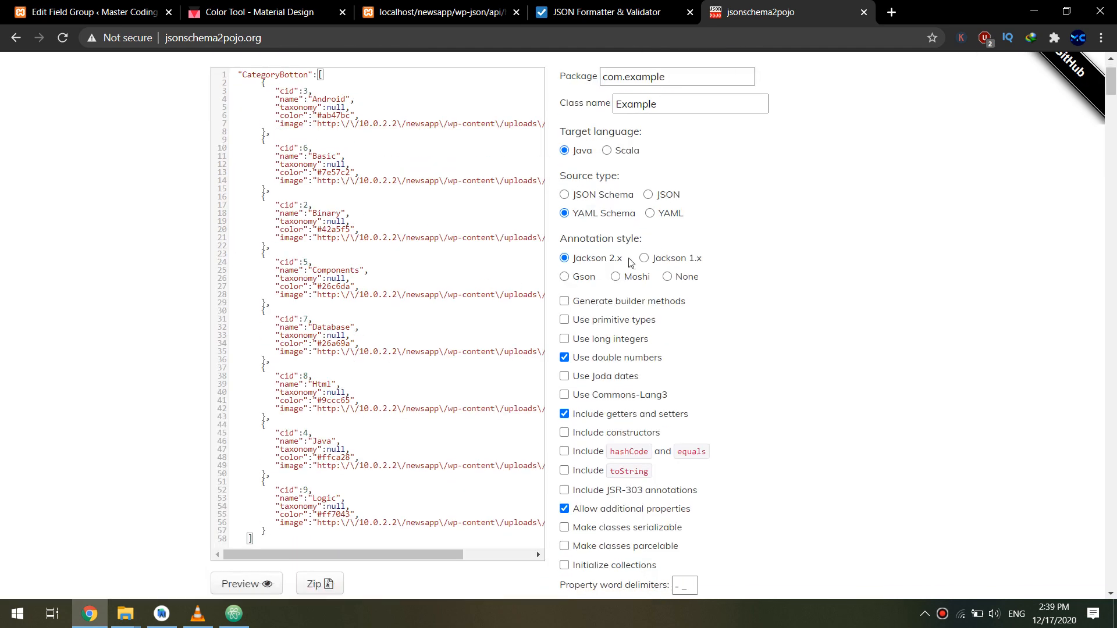
# Copy the formatted homepage JSON and paste it into the jsonschema2pojo input editor
pyautogui.click(601, 12)
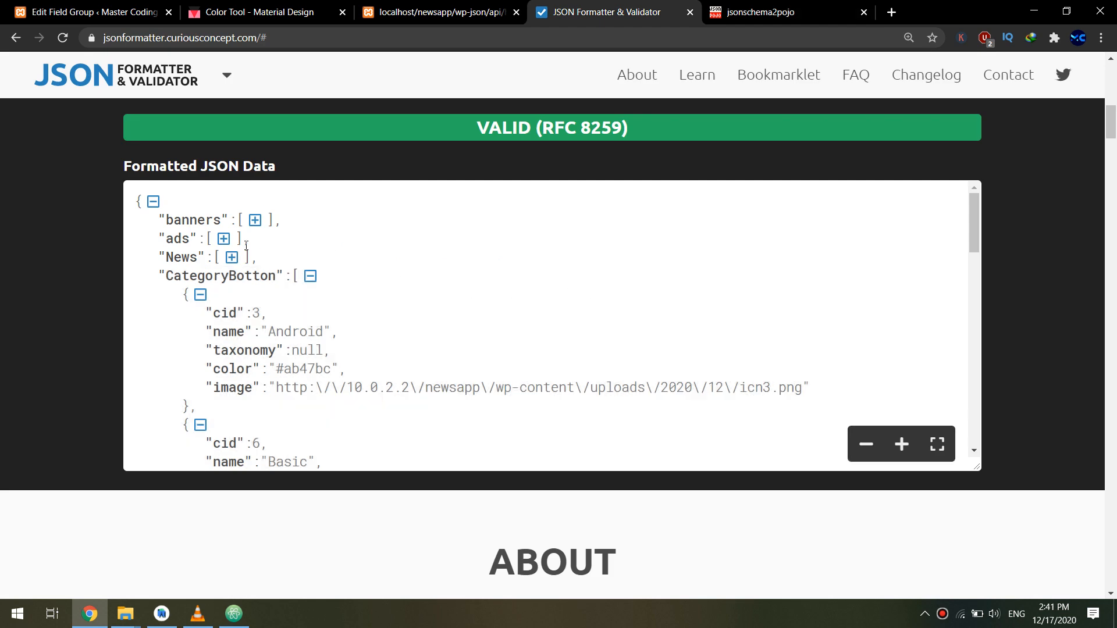
pyautogui.click(937, 444)
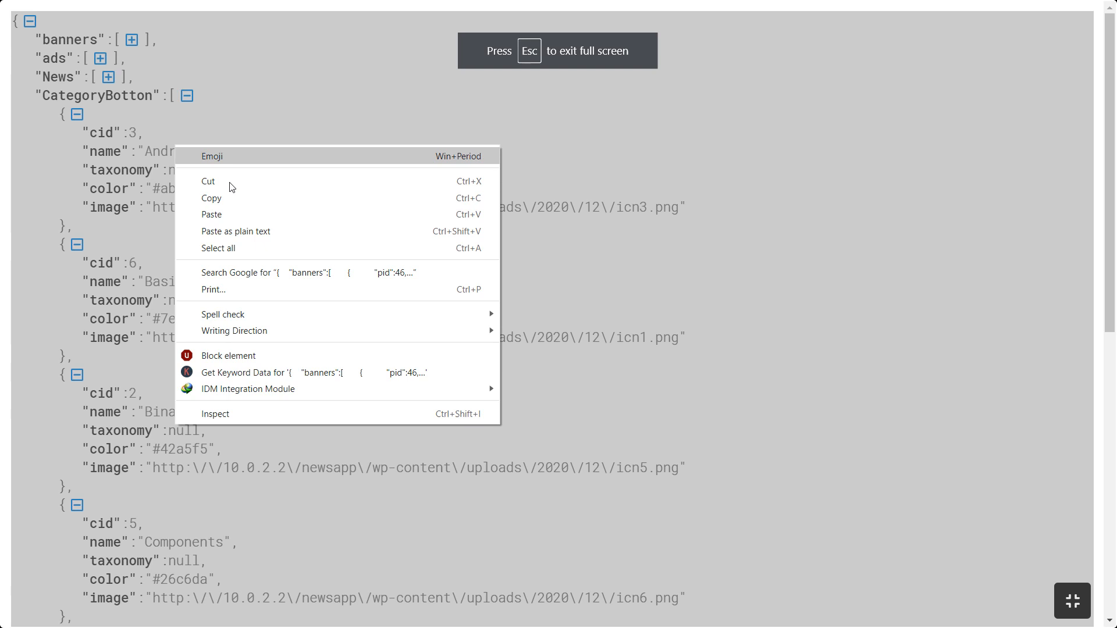
pyautogui.press('Escape')
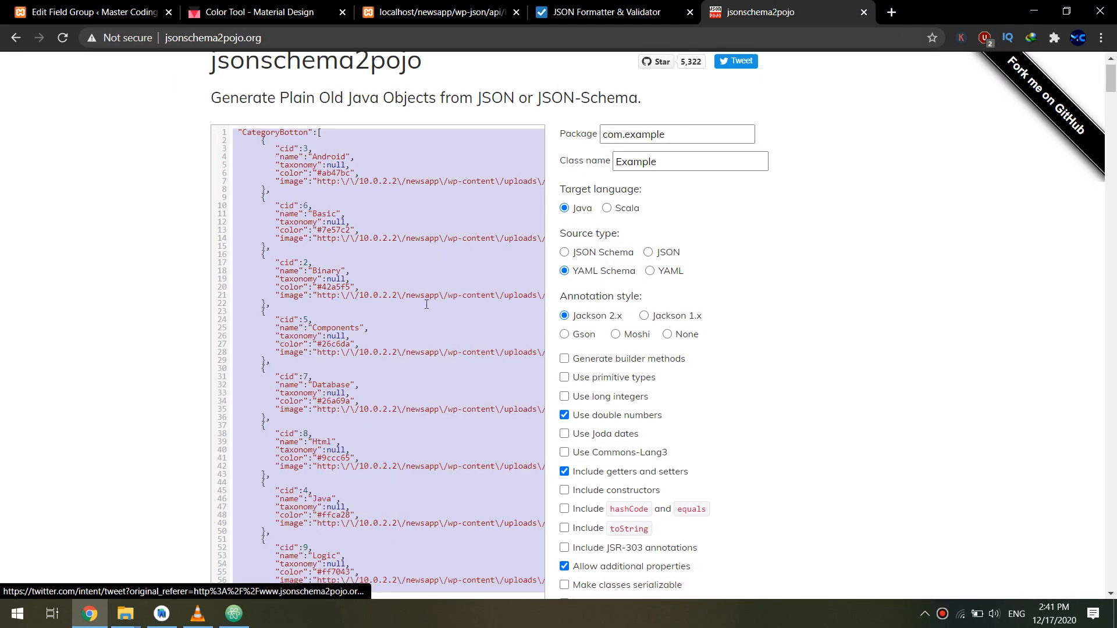
pyautogui.rightClick(426, 304)
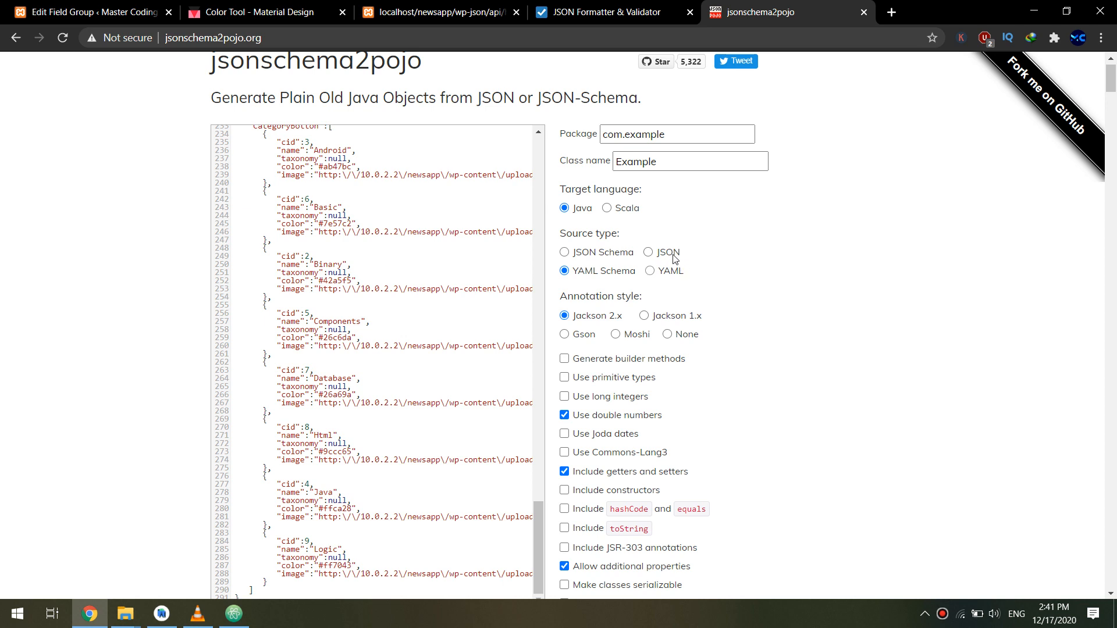
# Set Source type to JSON with Gson annotations and start the class Preview
pyautogui.click(648, 252)
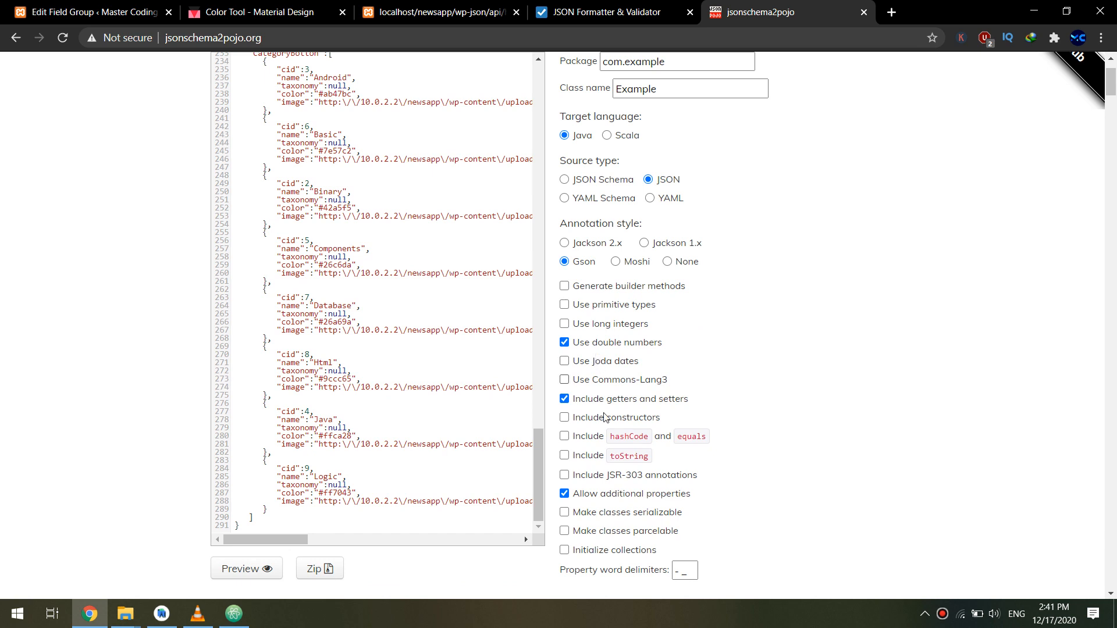
pyautogui.scroll(-3)
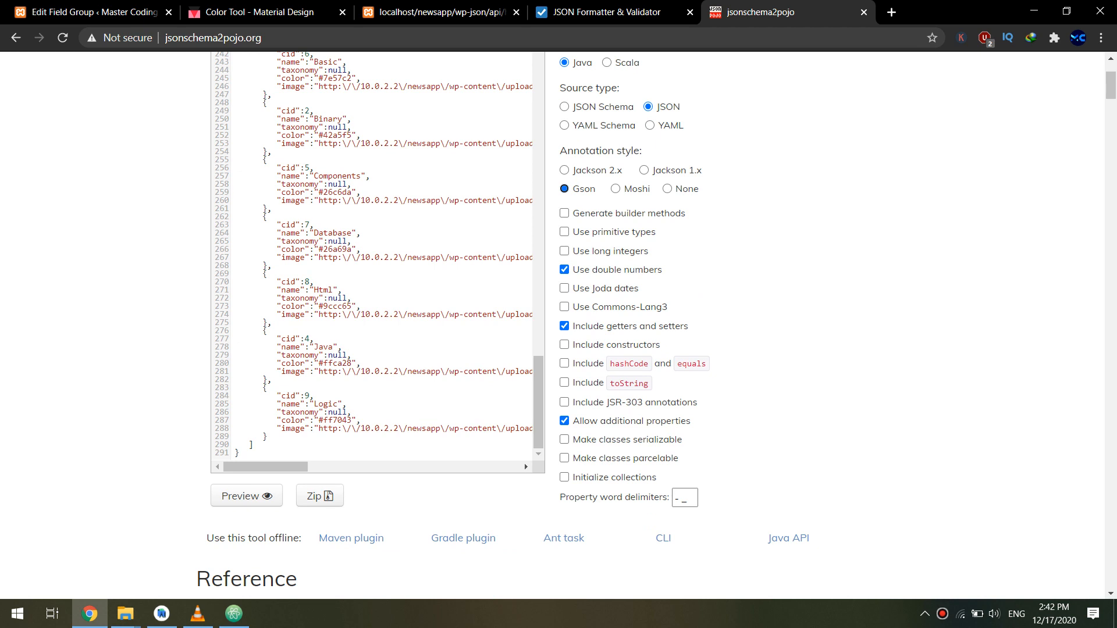
pyautogui.click(245, 496)
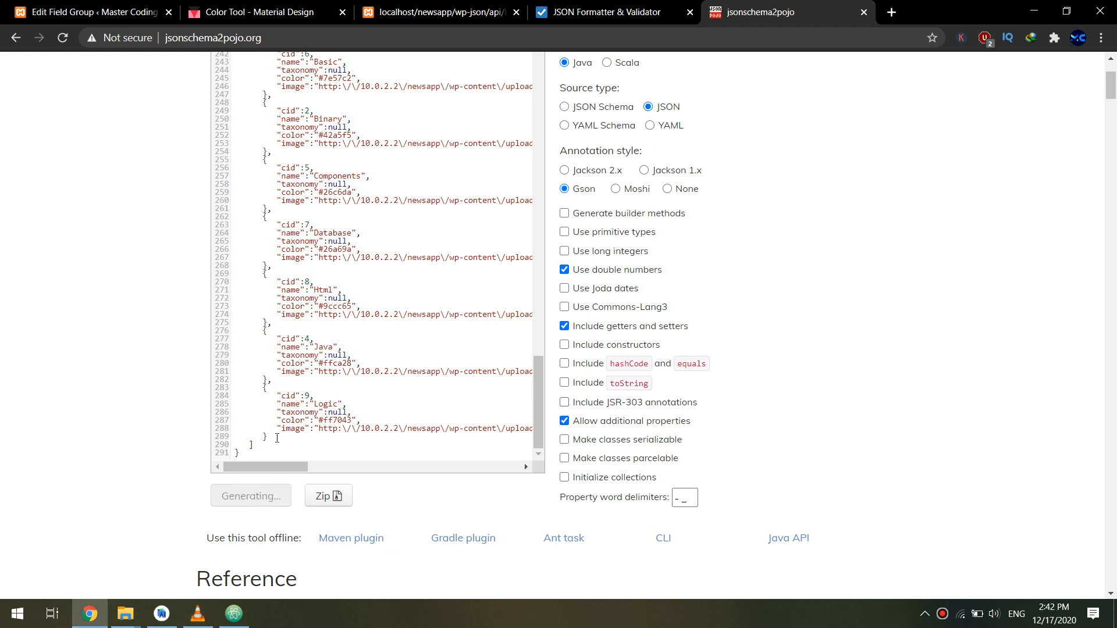
# Scroll the Preview to the CategoryBotton class and select it through its closing brace
pyautogui.click(251, 496)
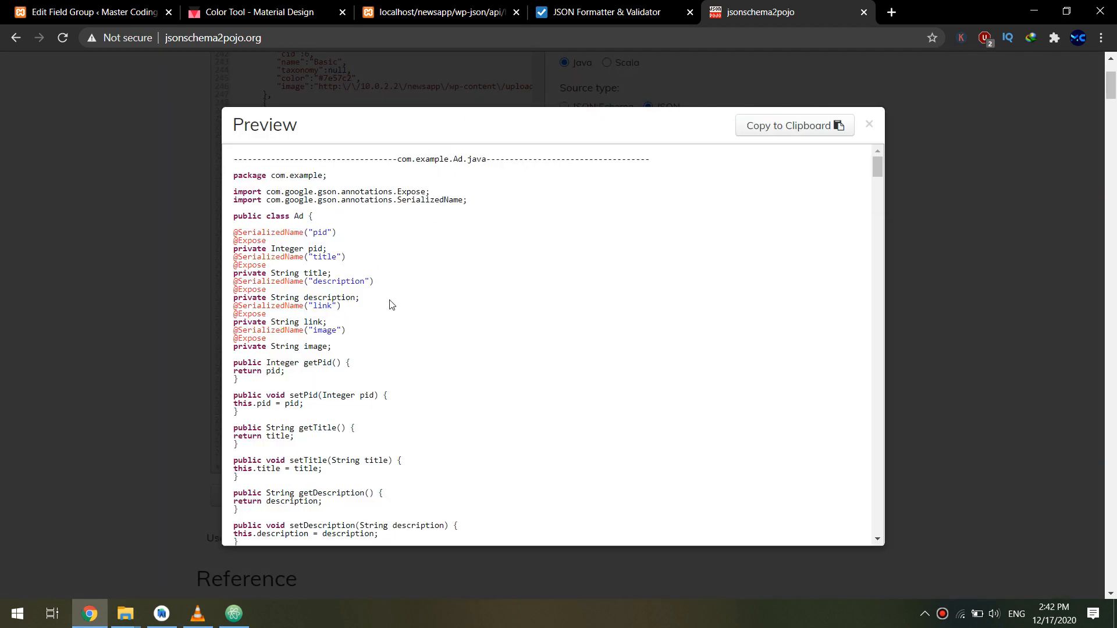
pyautogui.scroll(-3)
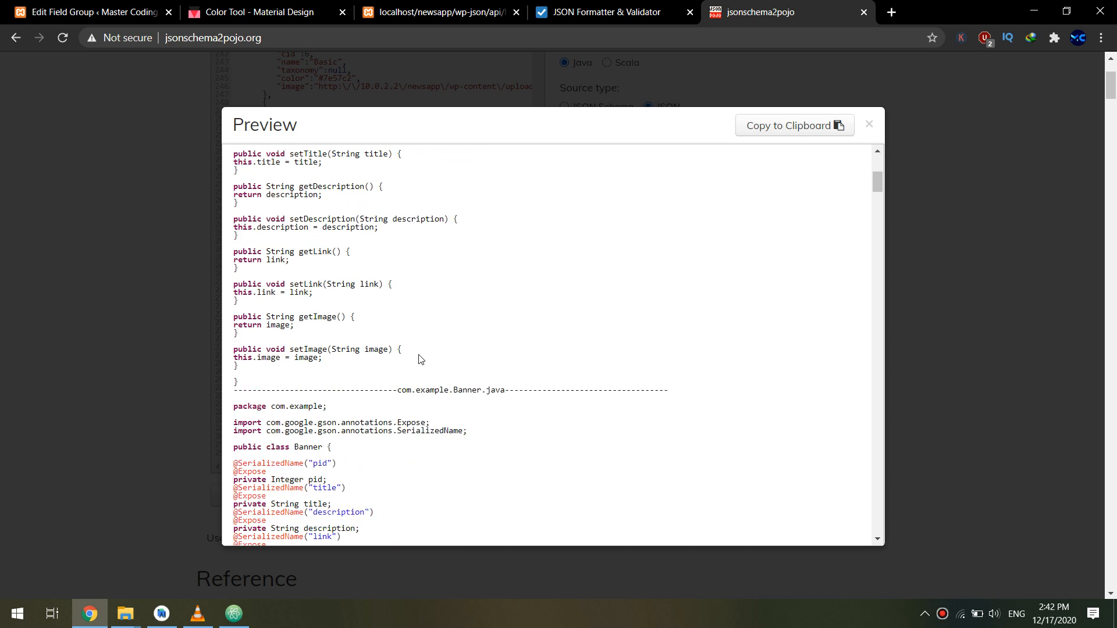
pyautogui.scroll(-3)
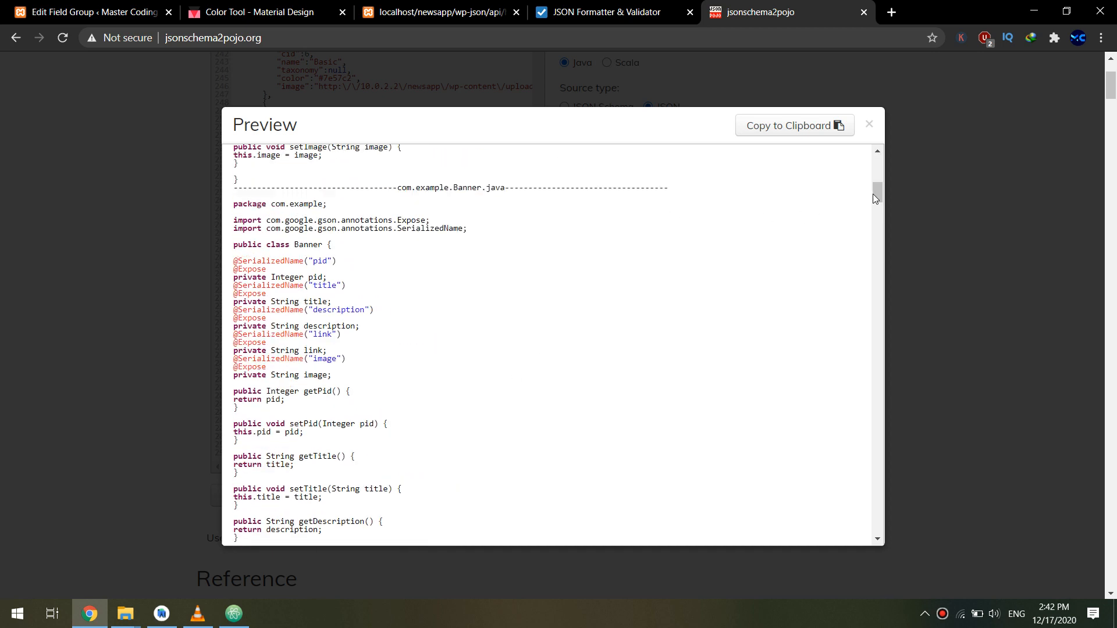
pyautogui.scroll(-3)
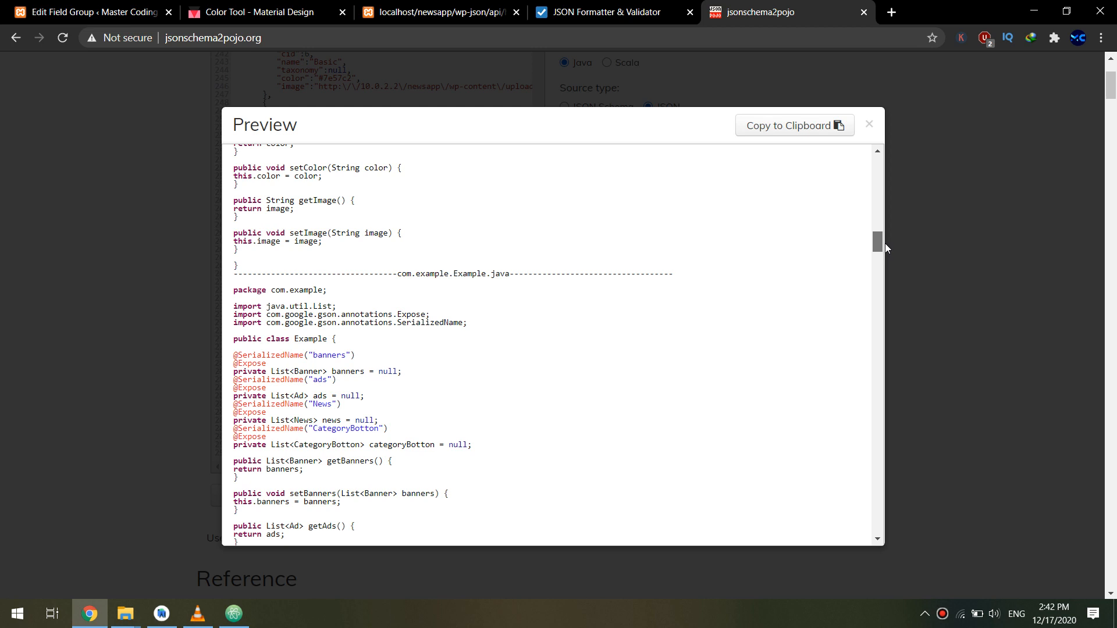
pyautogui.scroll(-3)
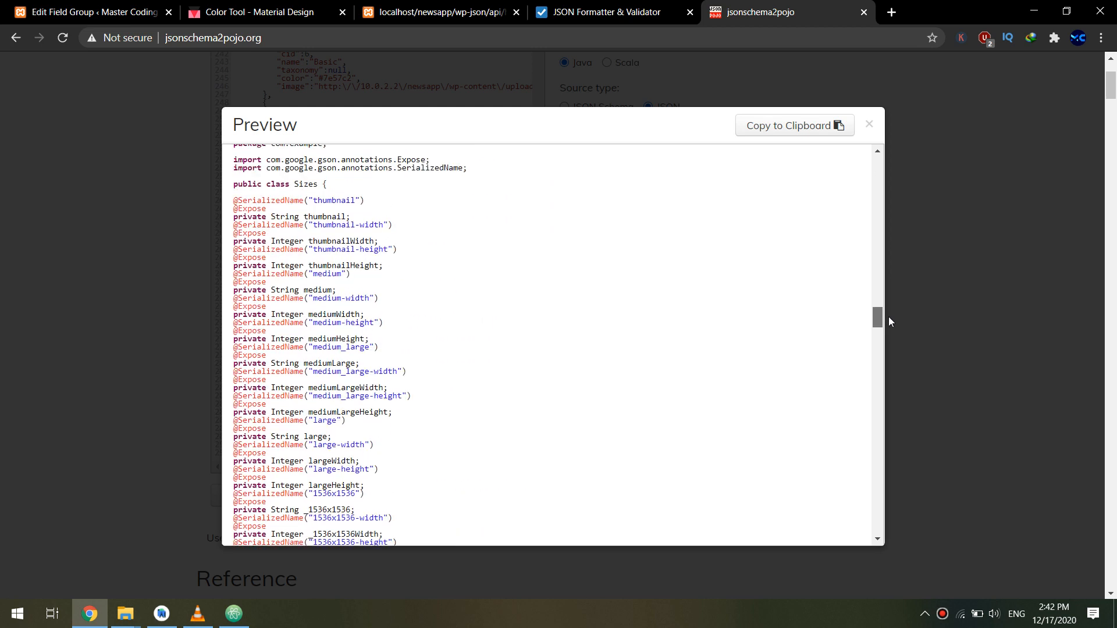
pyautogui.scroll(-3)
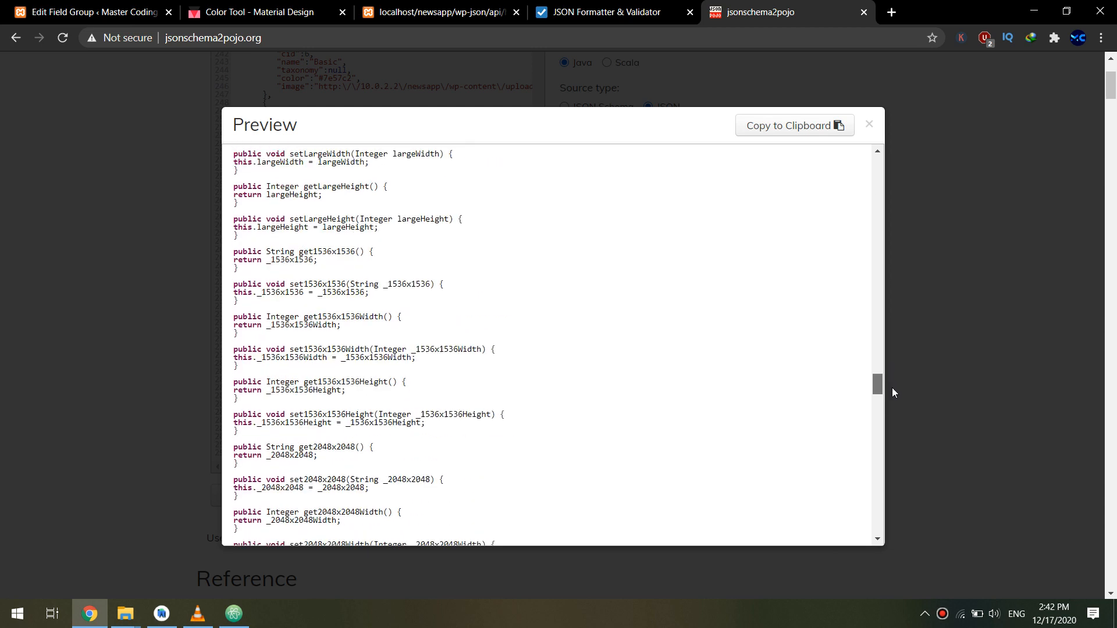
pyautogui.scroll(-3)
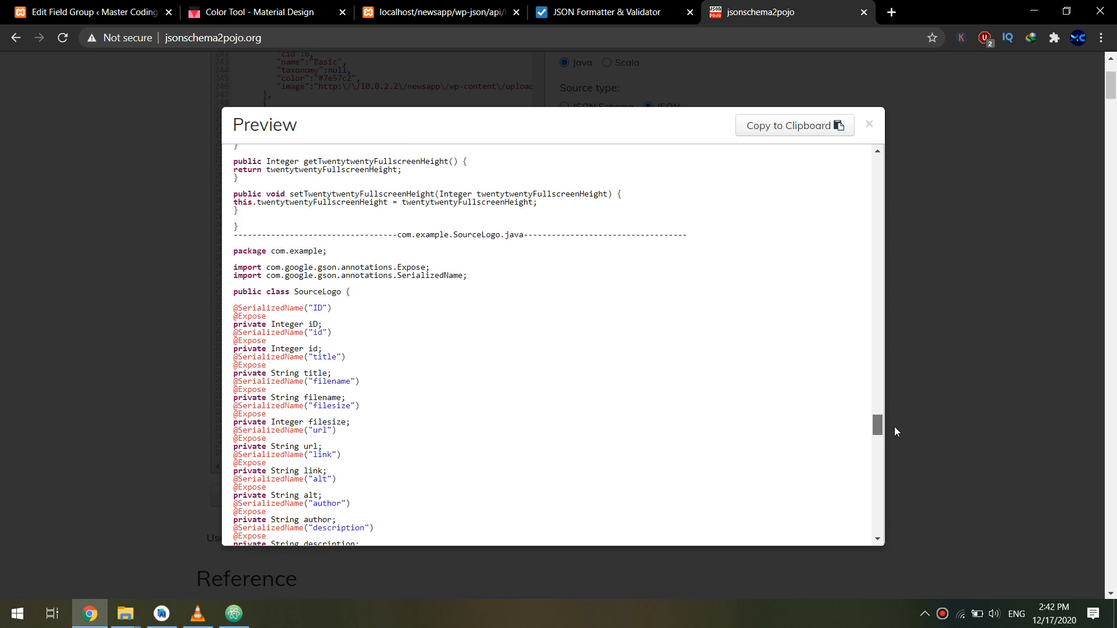
pyautogui.scroll(-3)
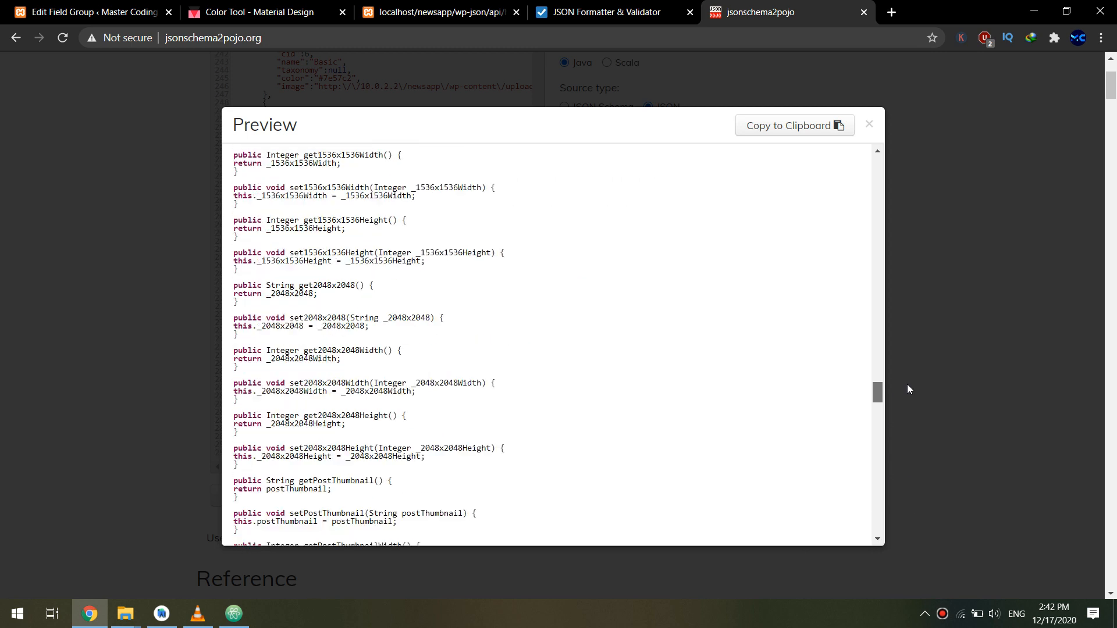
pyautogui.scroll(-3)
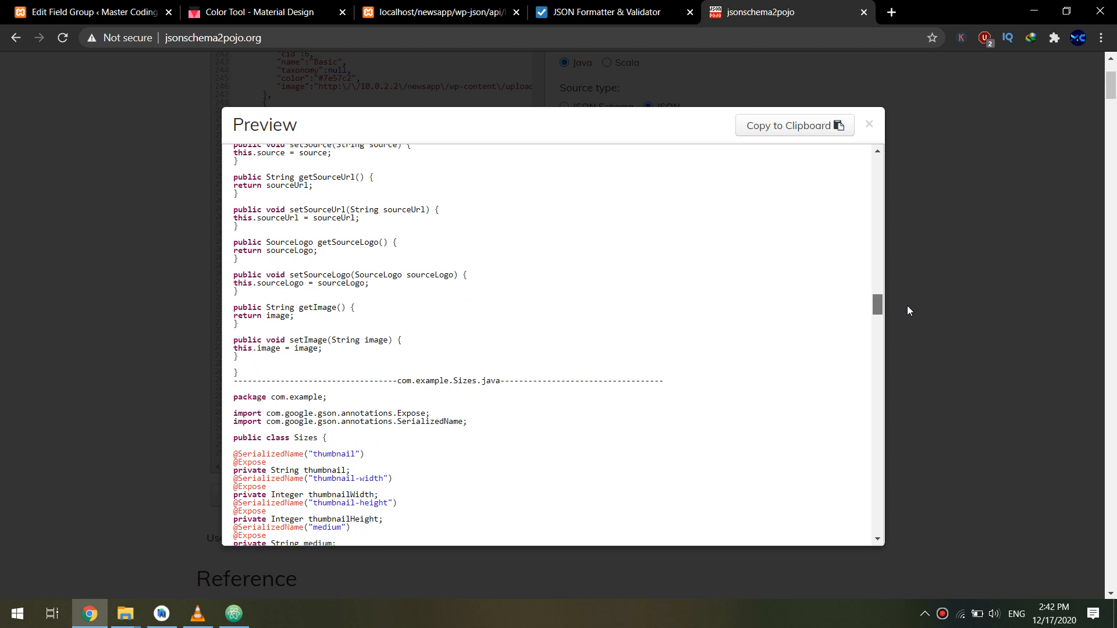
pyautogui.scroll(3)
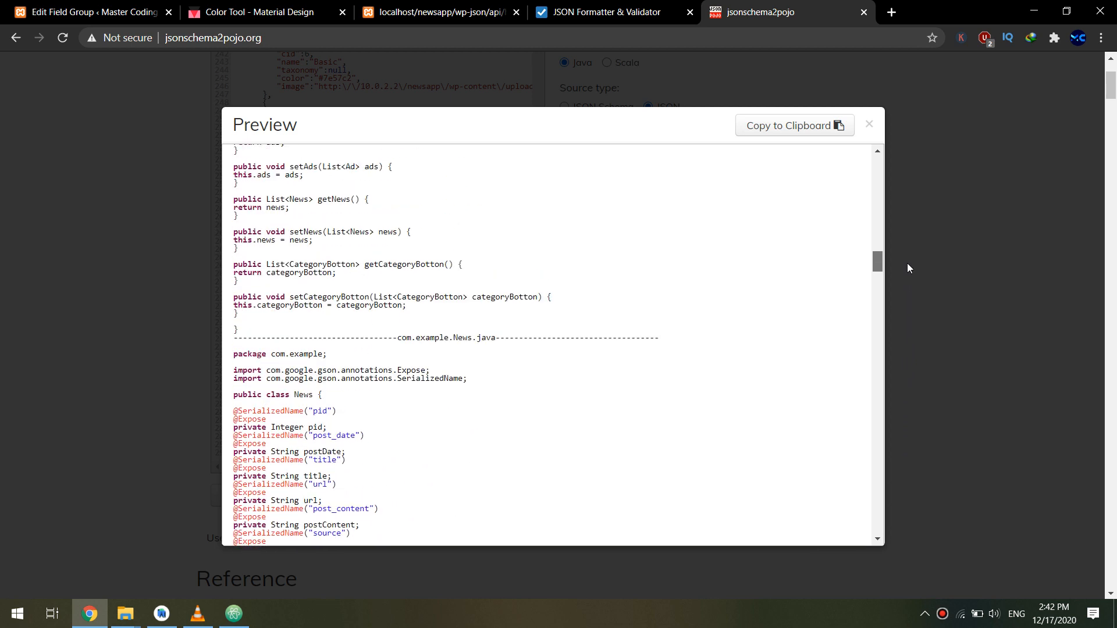
pyautogui.scroll(3)
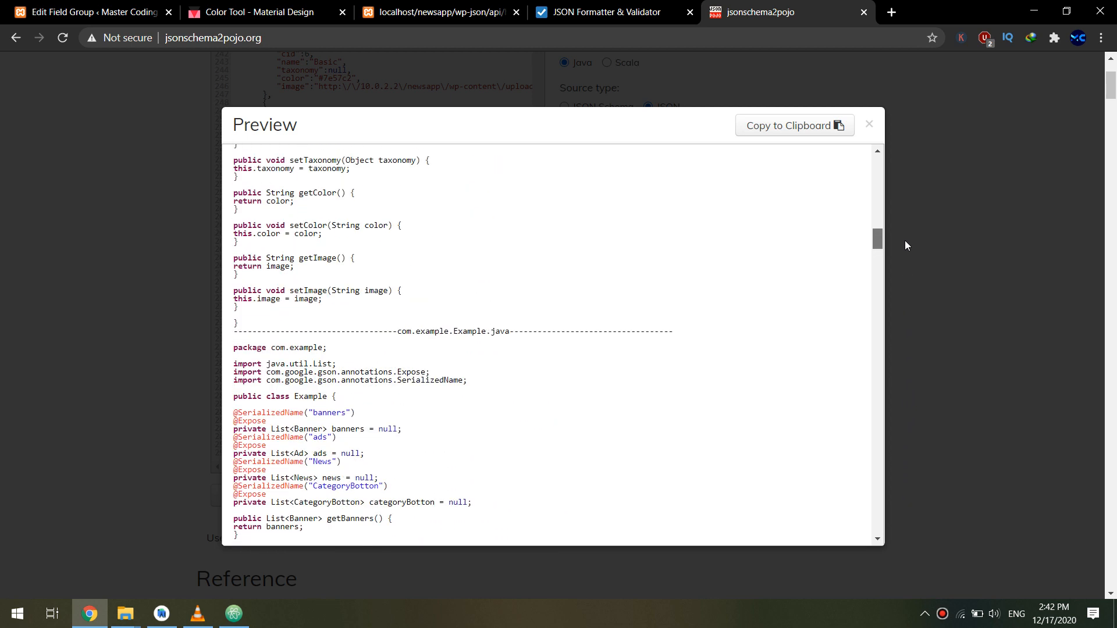
pyautogui.scroll(3)
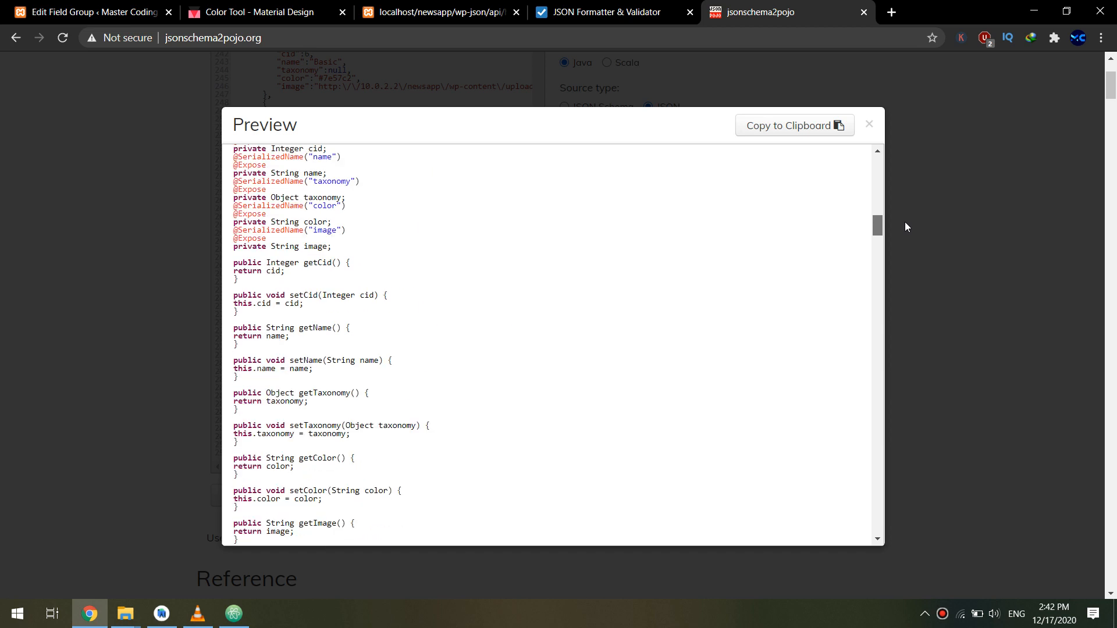
pyautogui.scroll(3)
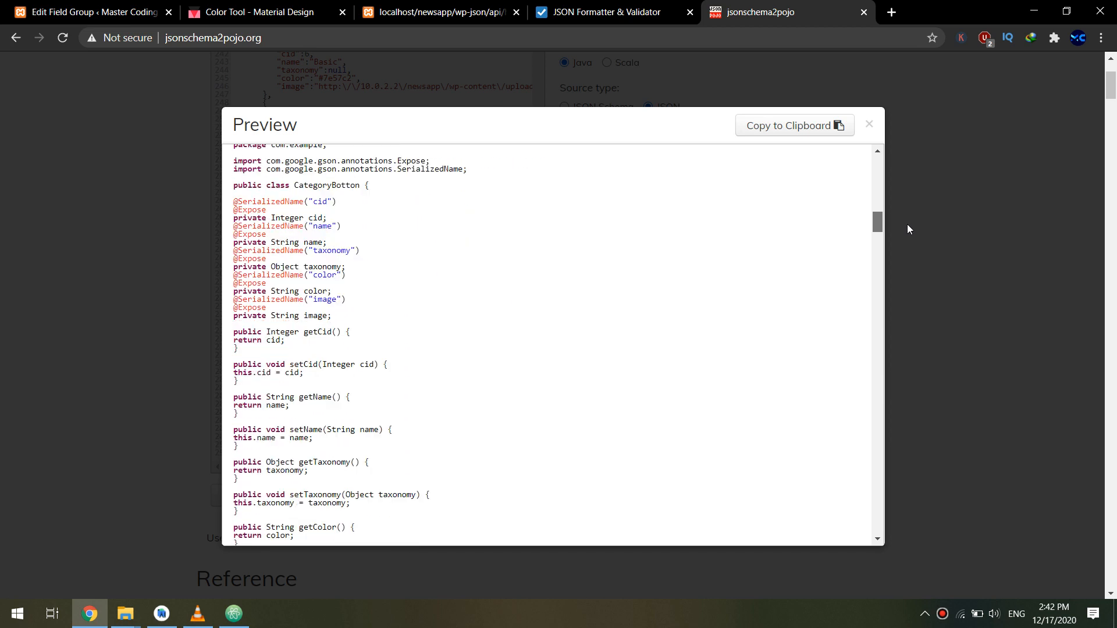
pyautogui.scroll(3)
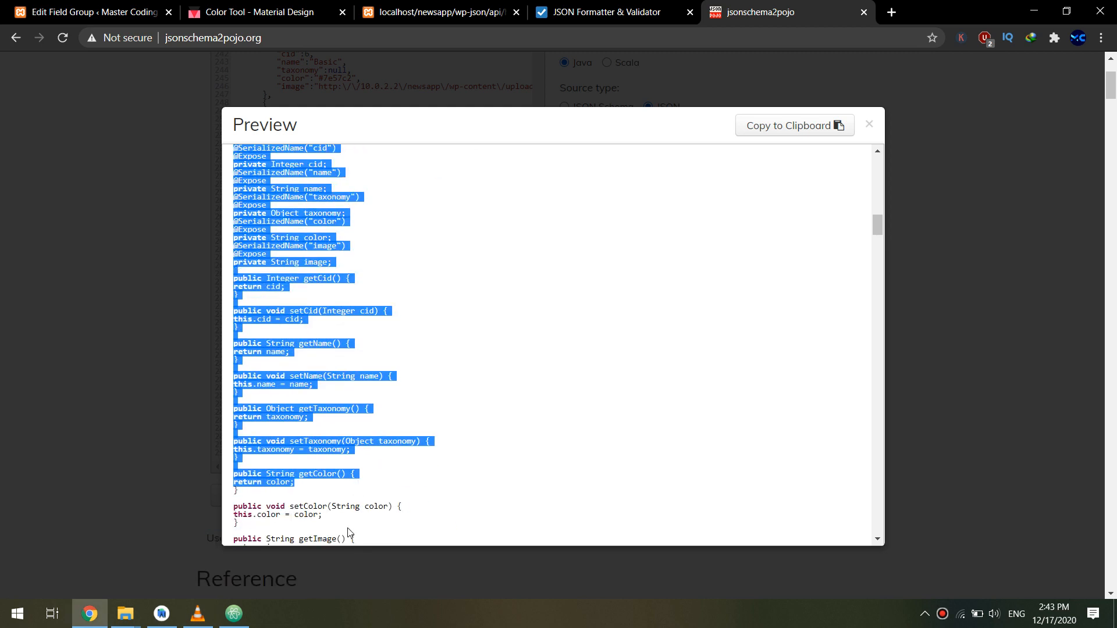
pyautogui.scroll(-3)
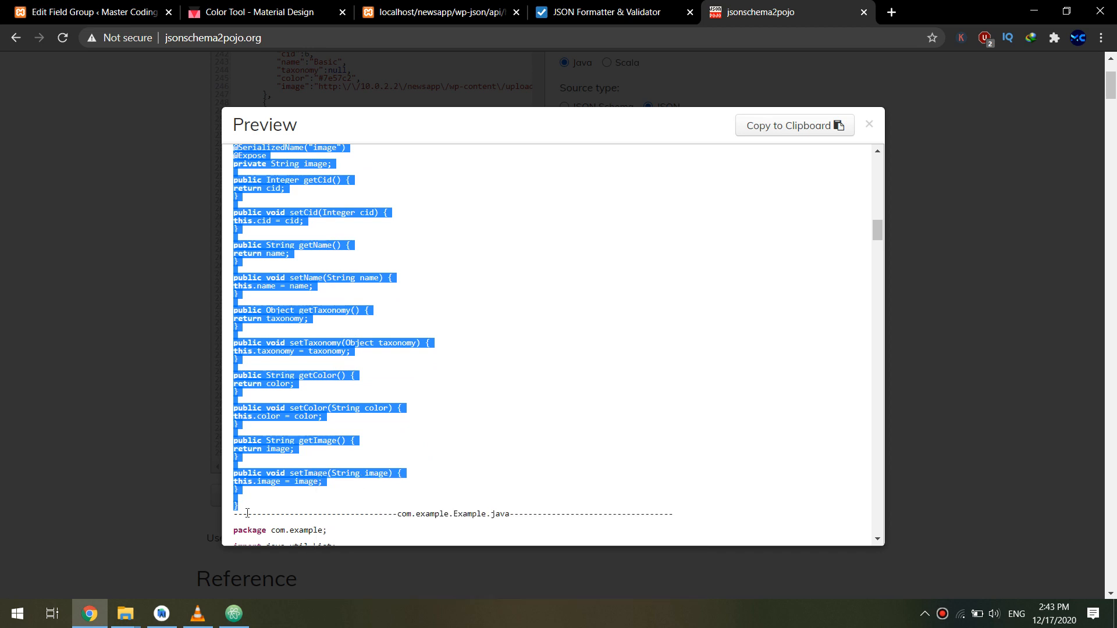
pyautogui.click(160, 618)
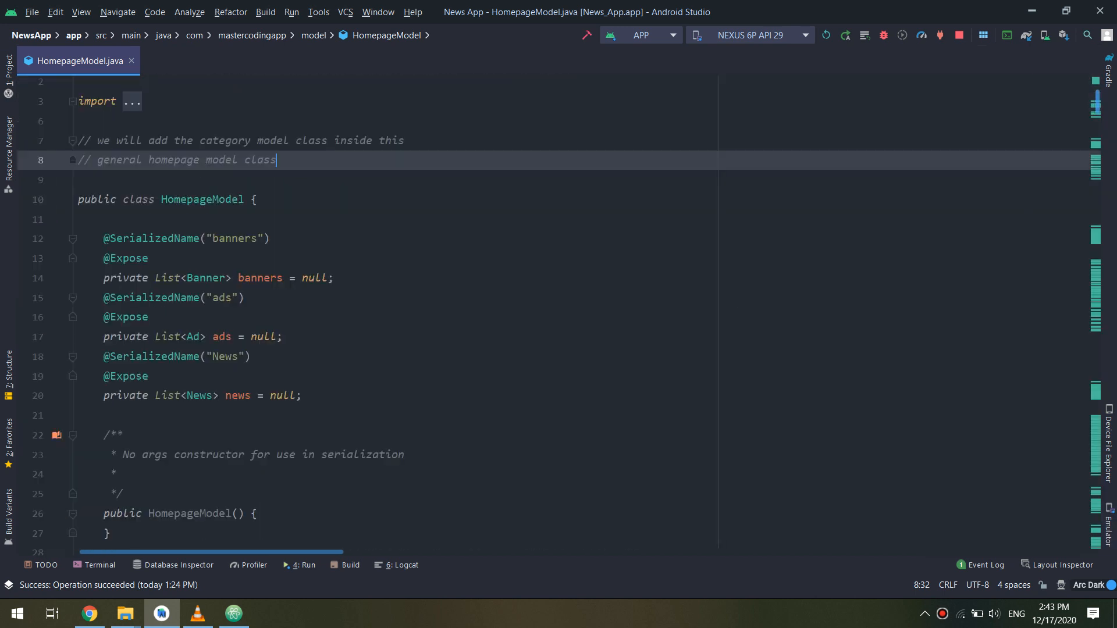
# Scroll through the pasted CategoryBotton class in HomepageModel.java to verify its fields and accessors
pyautogui.scroll(-3)
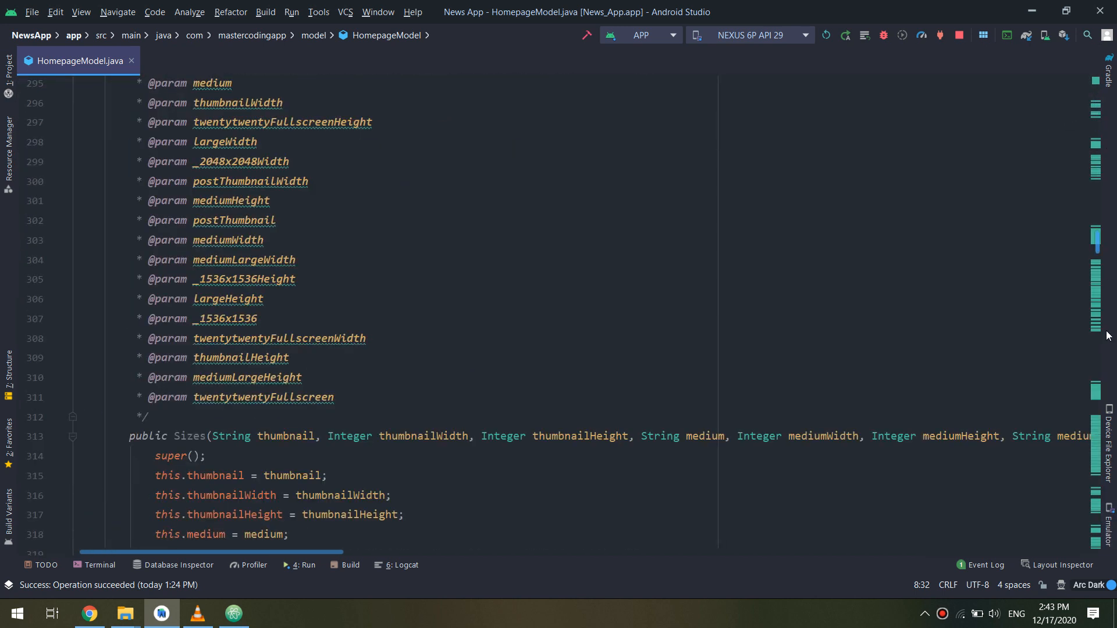
pyautogui.scroll(-3)
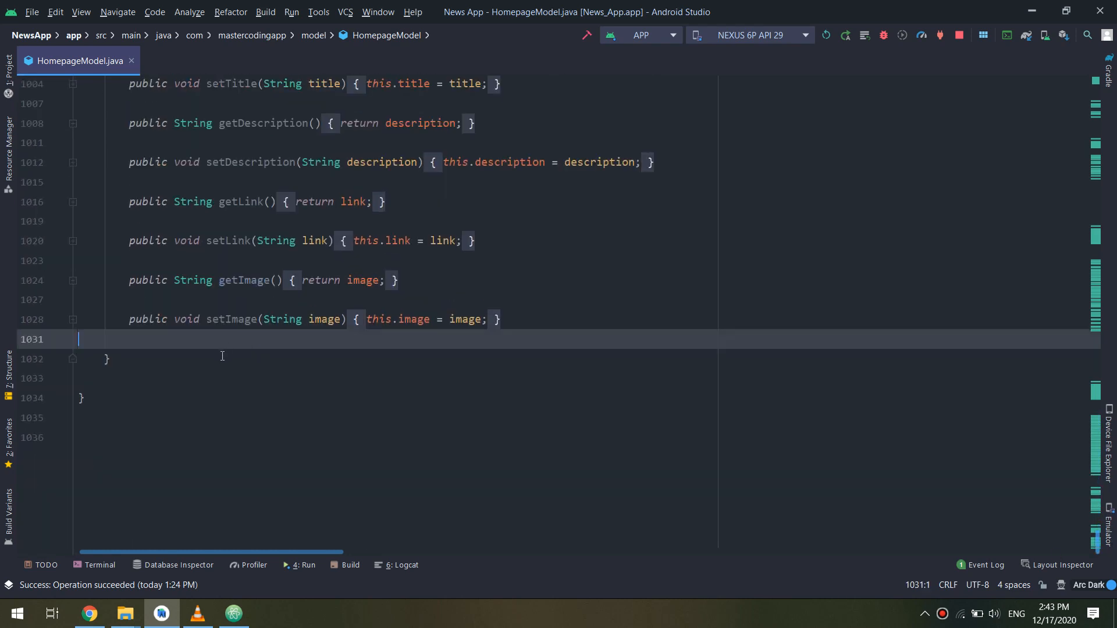
pyautogui.scroll(-3)
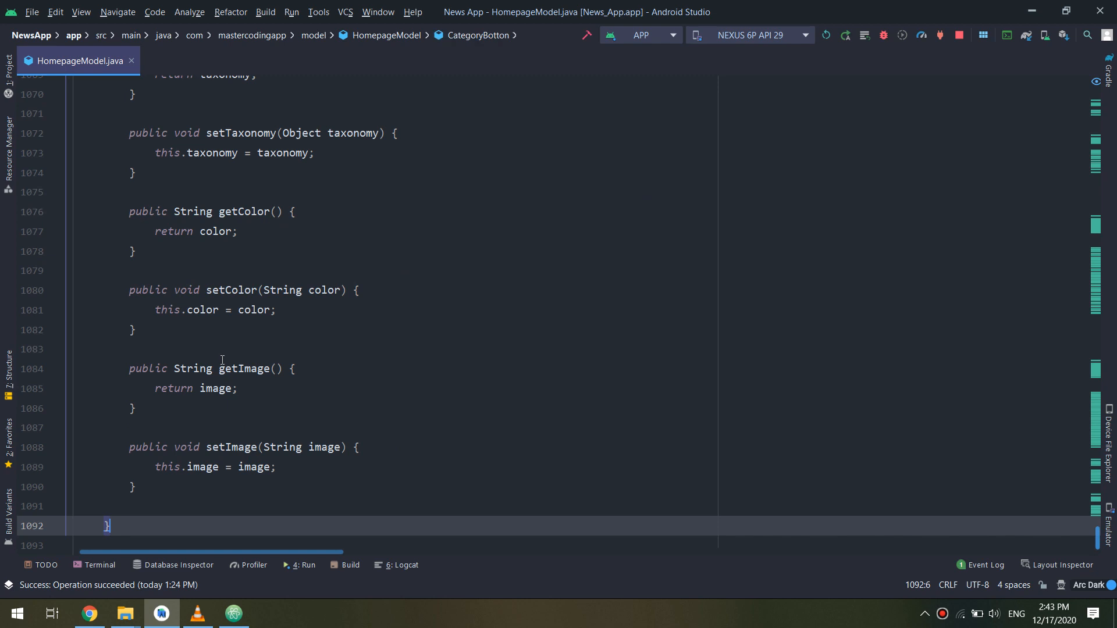
pyautogui.scroll(3)
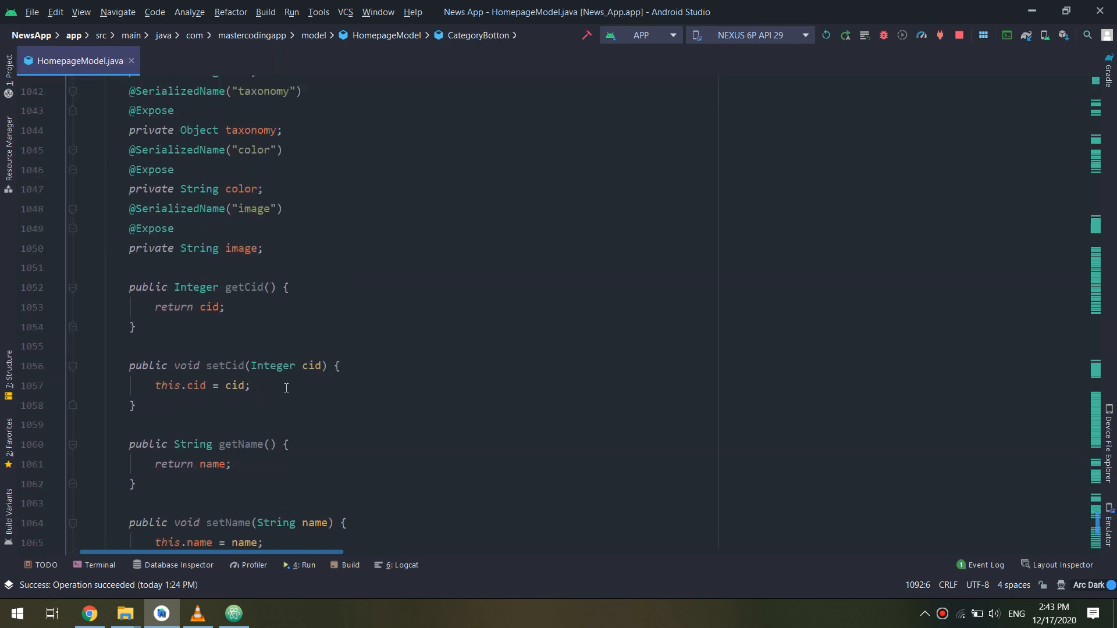
pyautogui.scroll(3)
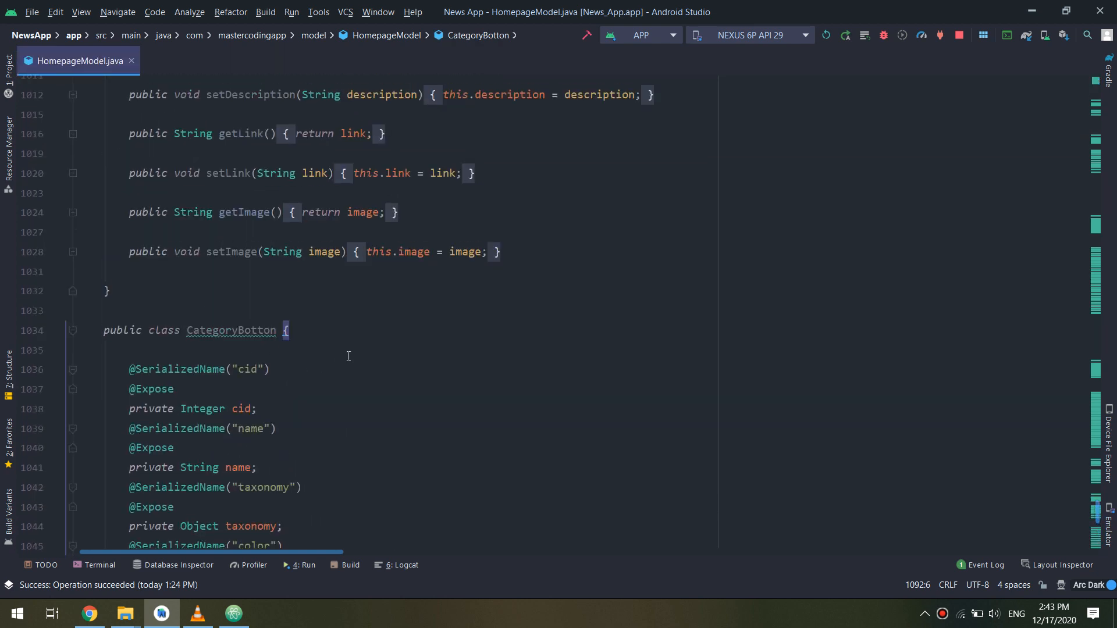
pyautogui.moveTo(198, 614)
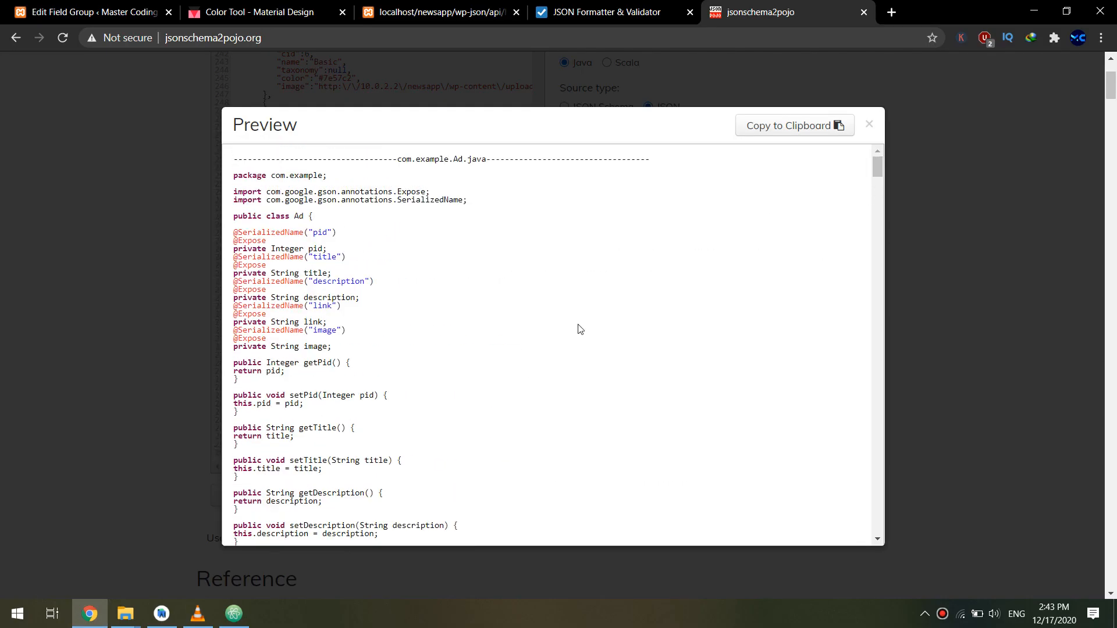
pyautogui.moveTo(383, 306)
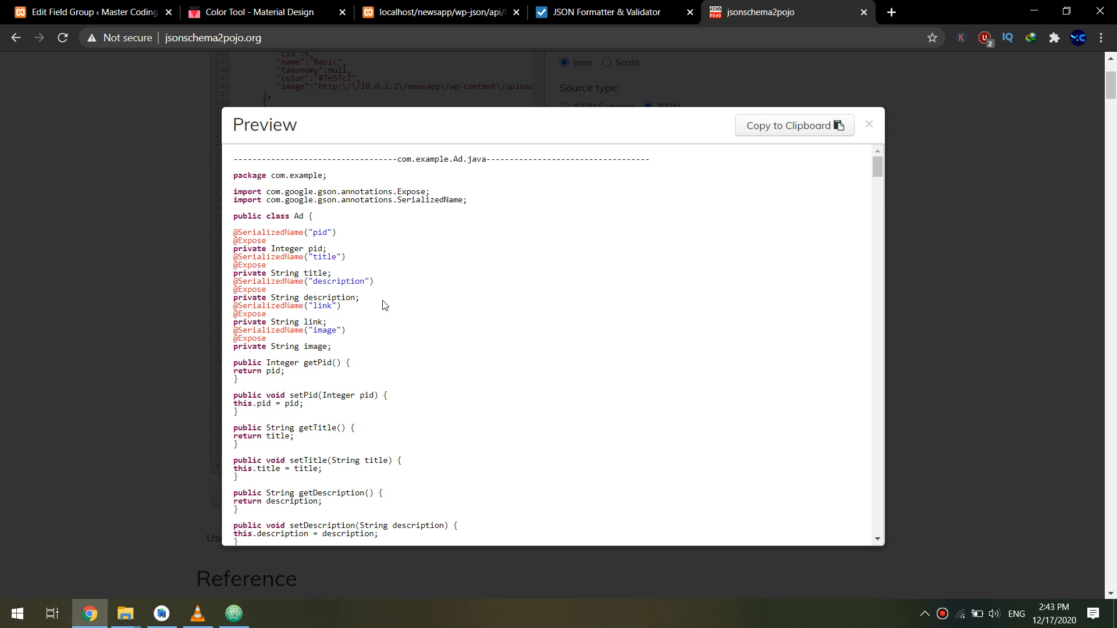
pyautogui.moveTo(570, 429)
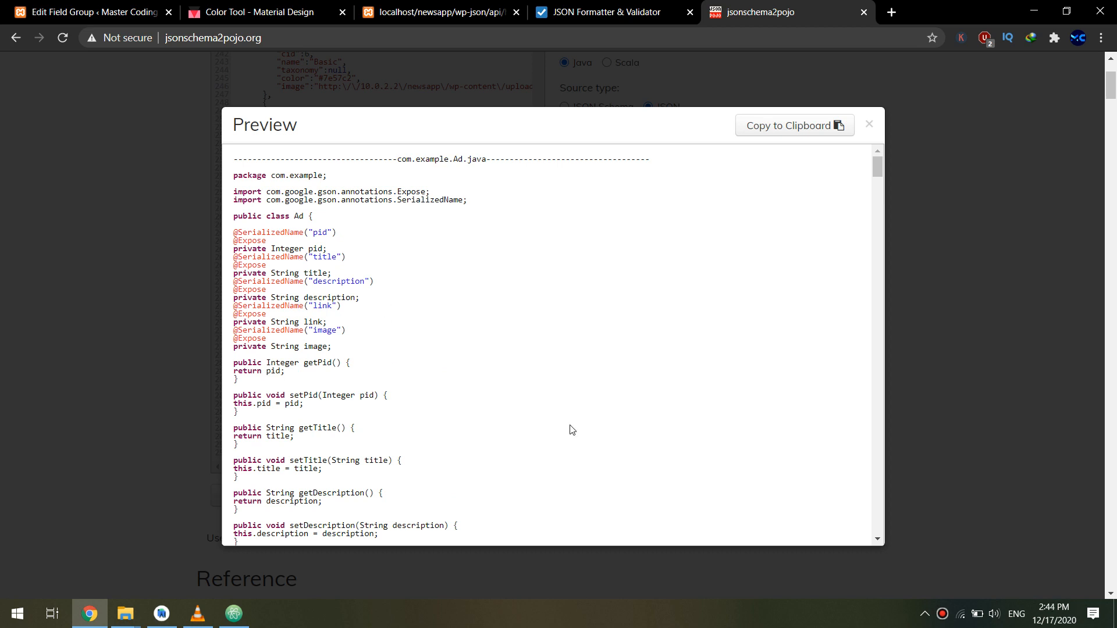
pyautogui.scroll(-3)
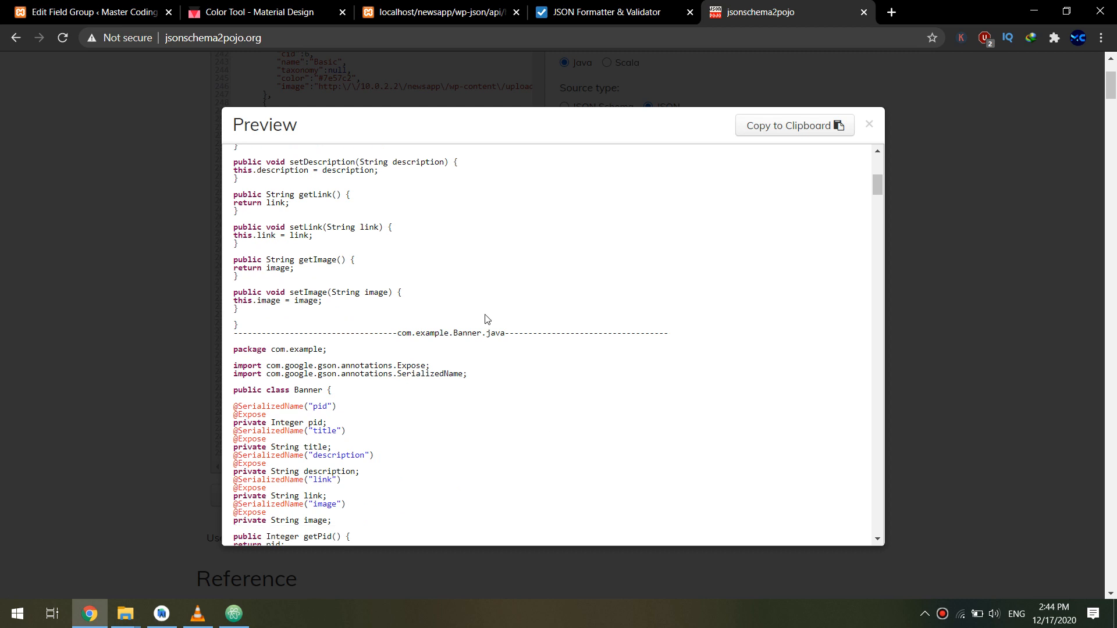
pyautogui.scroll(3)
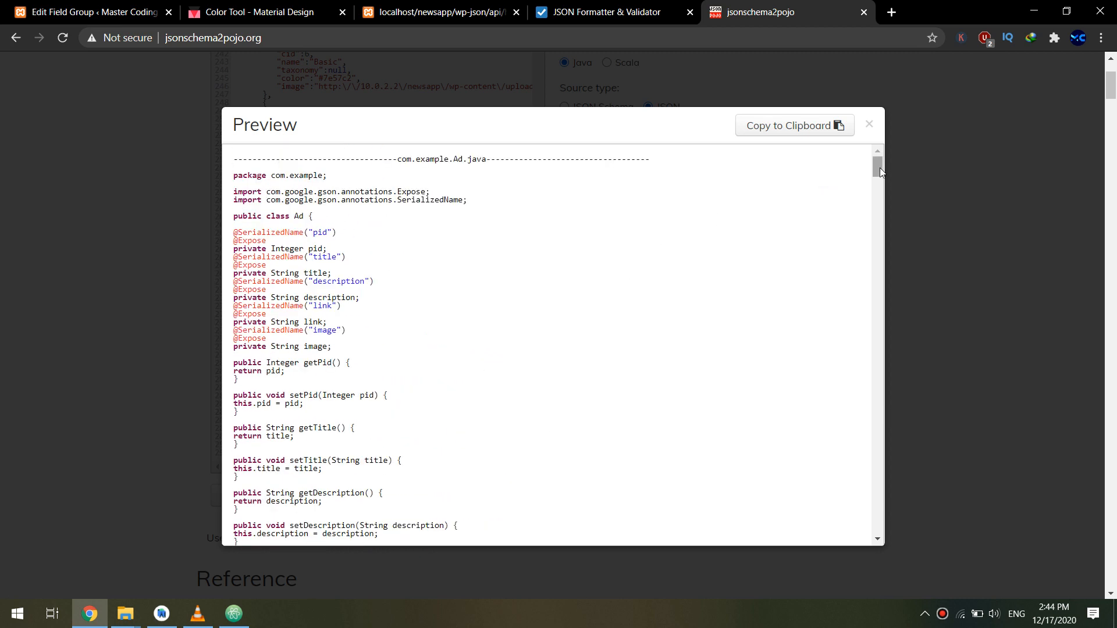
pyautogui.scroll(-3)
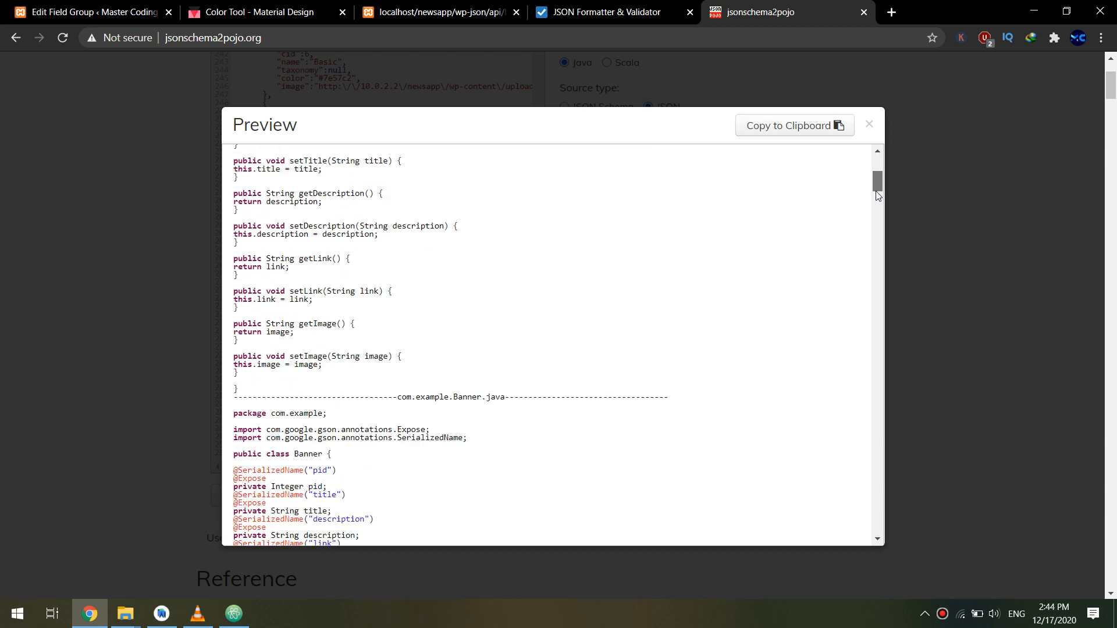
pyautogui.scroll(-3)
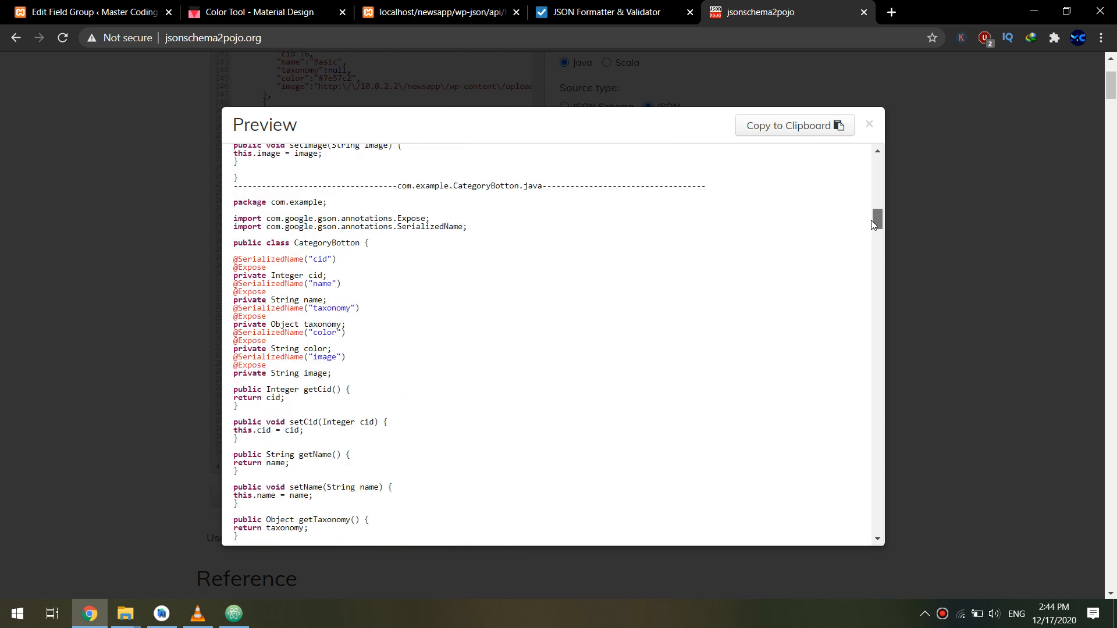
pyautogui.scroll(-3)
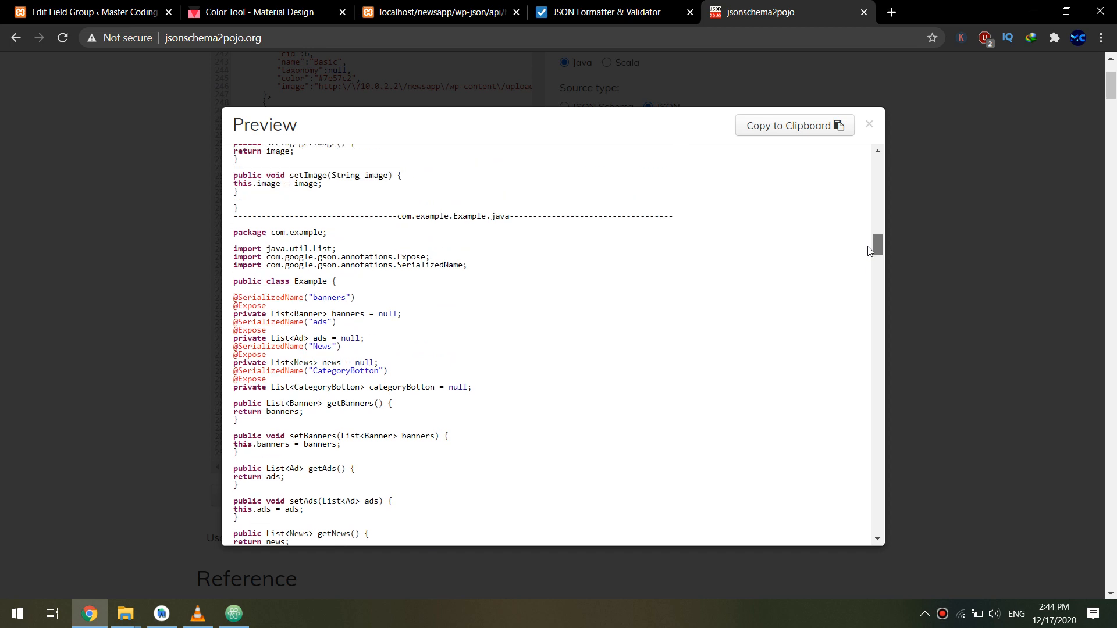
pyautogui.scroll(-3)
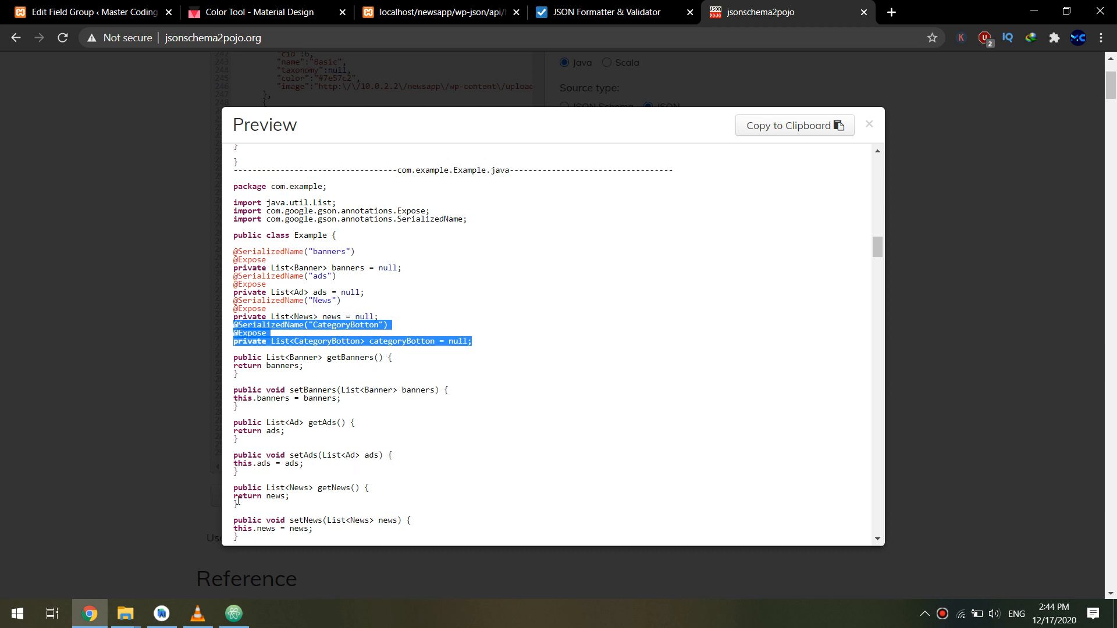
pyautogui.click(160, 613)
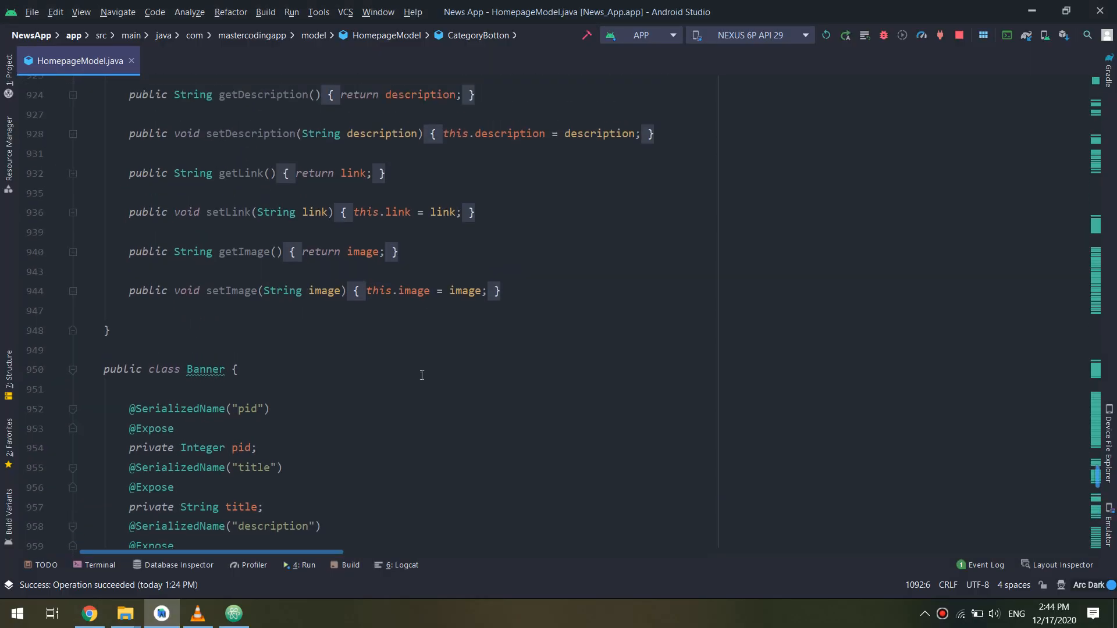
# Place the annotated categoryBotton list field below the news field with blank lines around it
pyautogui.scroll(3)
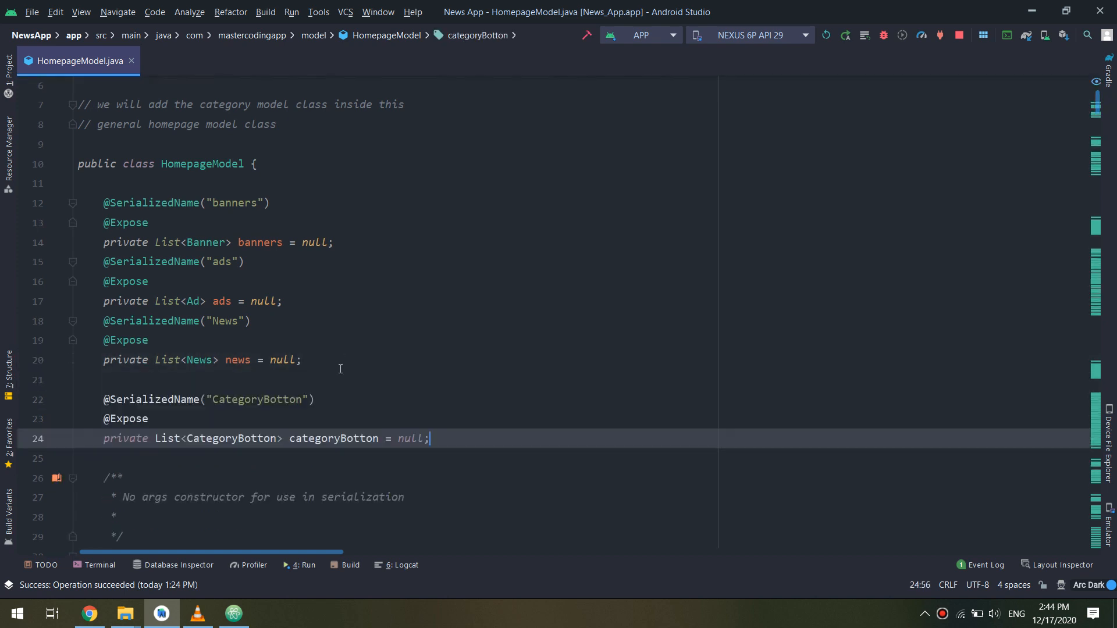
pyautogui.click(285, 300)
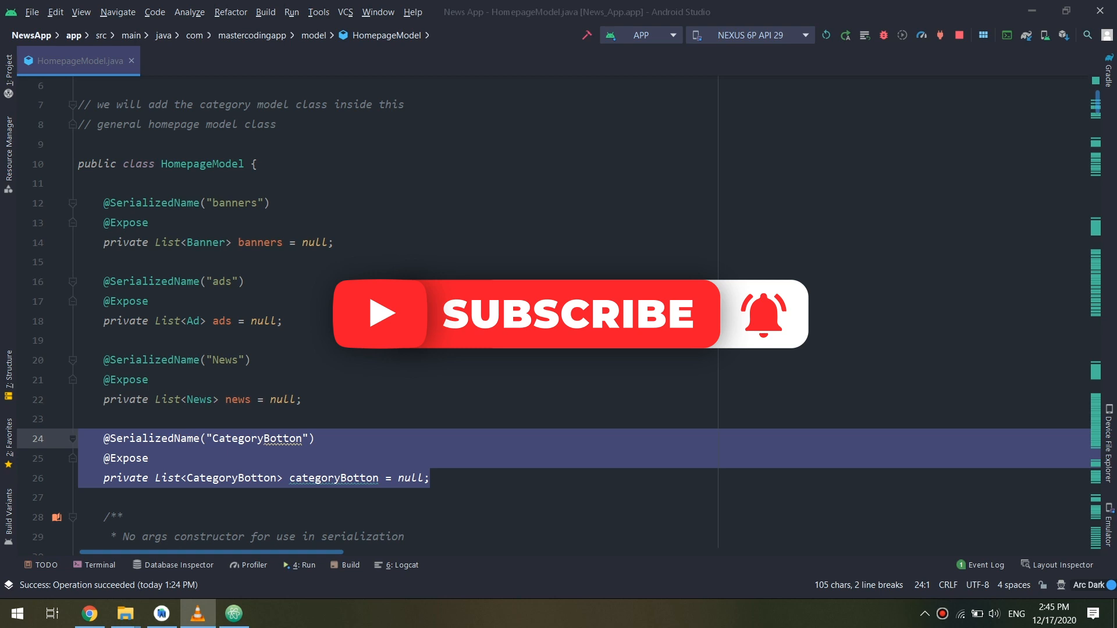
pyautogui.click(135, 497)
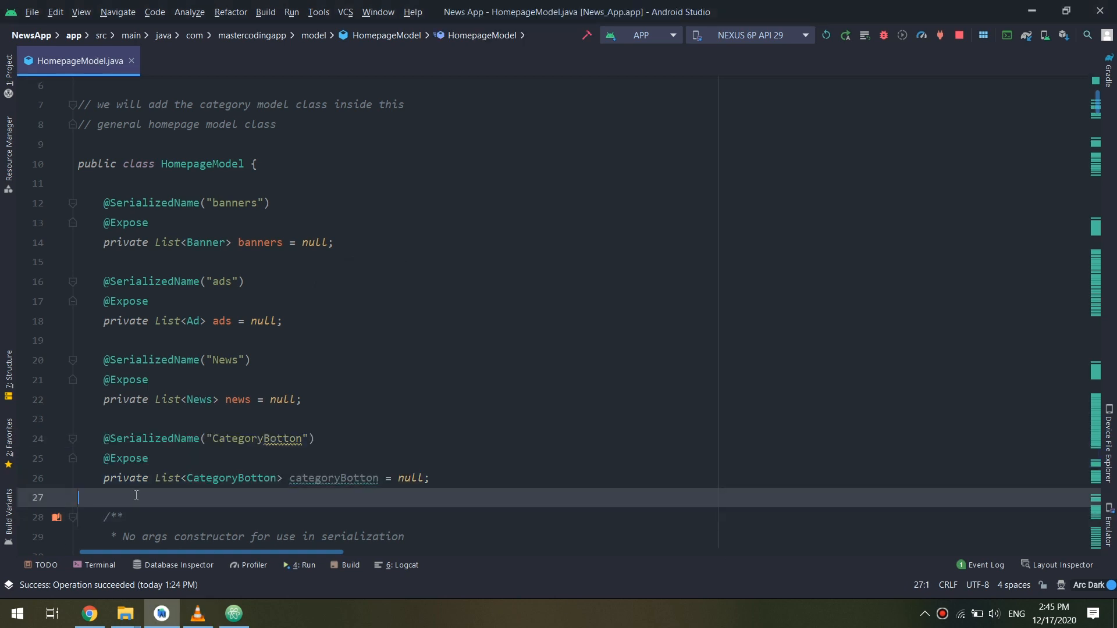
pyautogui.press('Enter')
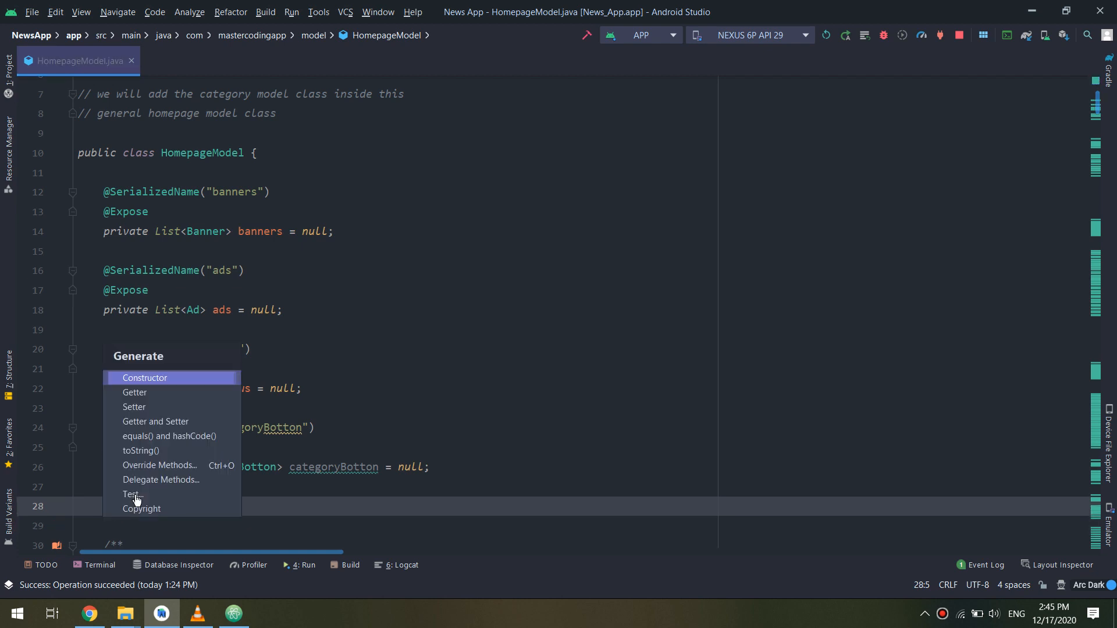
# Generate a getter and setter for categoryBotton right below its declaration
pyautogui.click(154, 422)
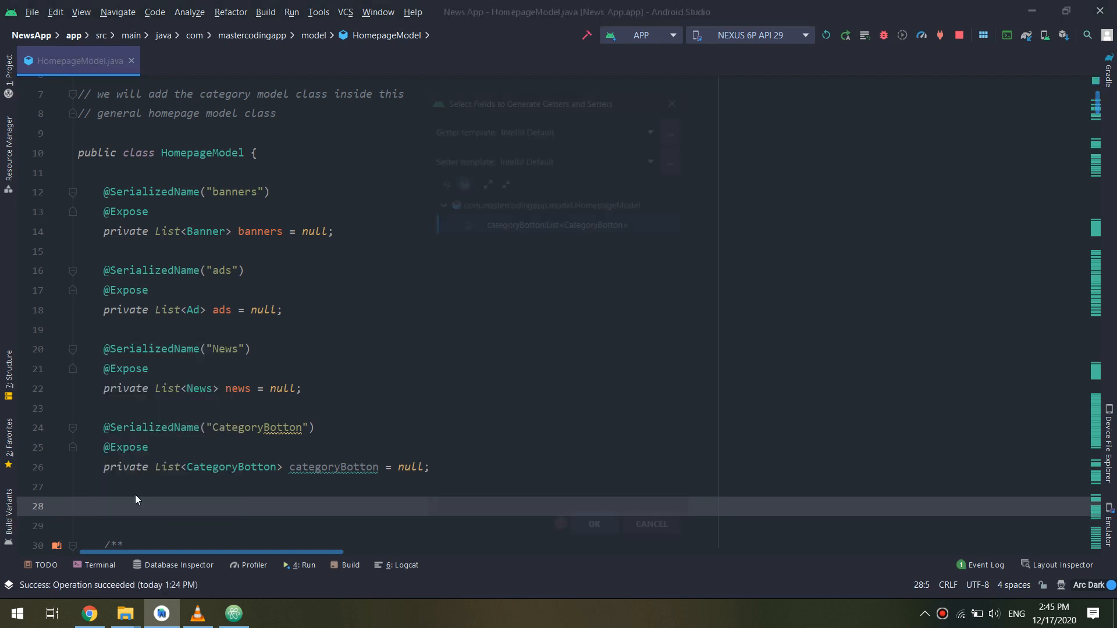
pyautogui.click(593, 523)
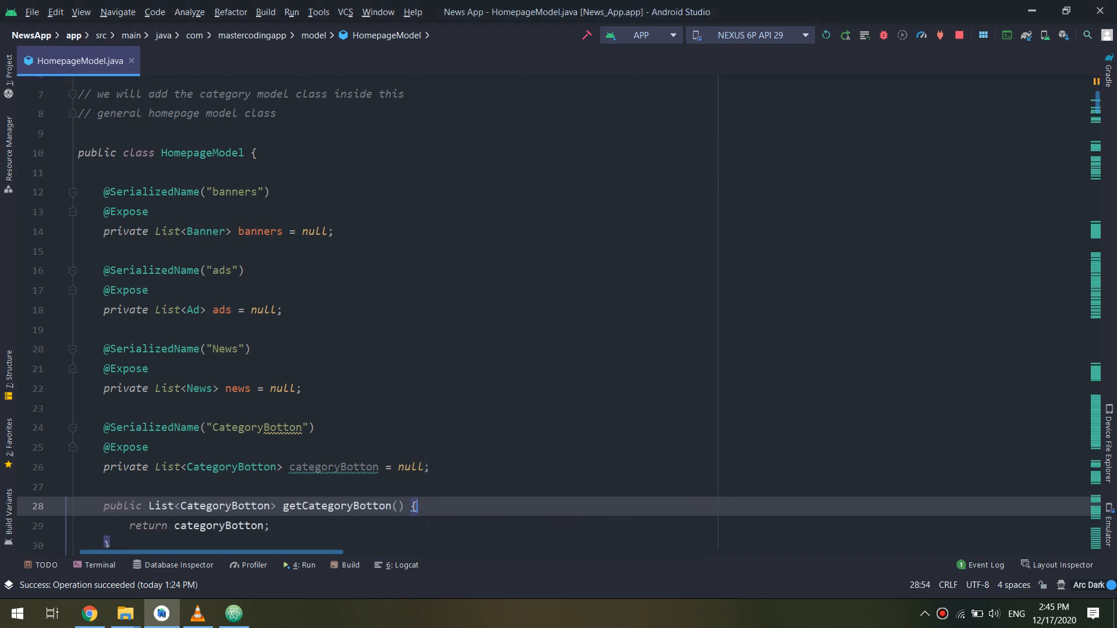
pyautogui.scroll(-3)
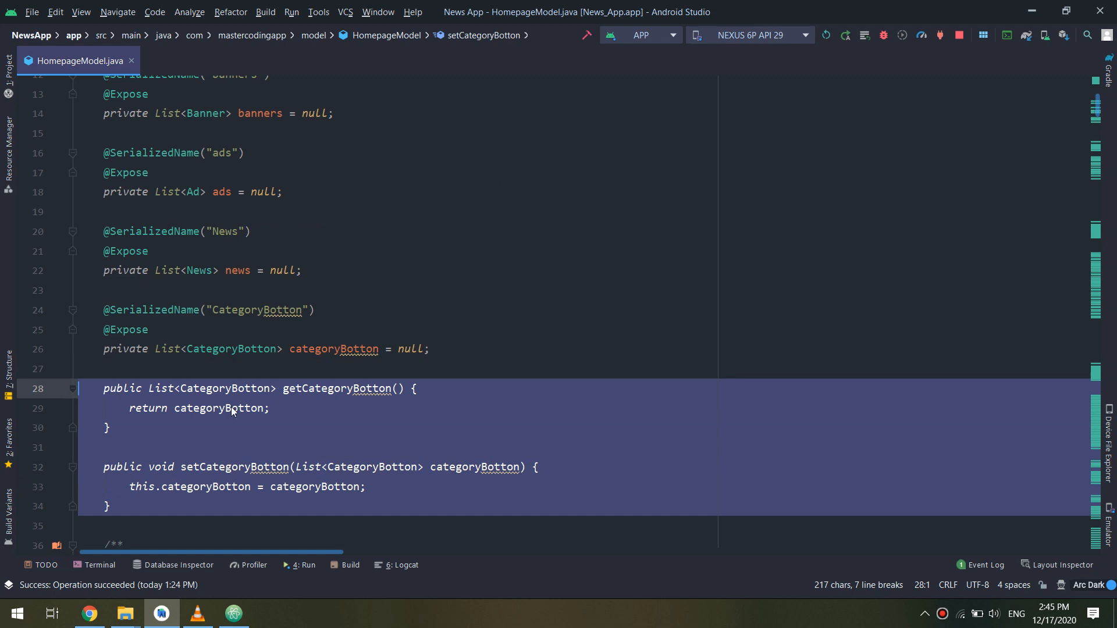
pyautogui.click(299, 427)
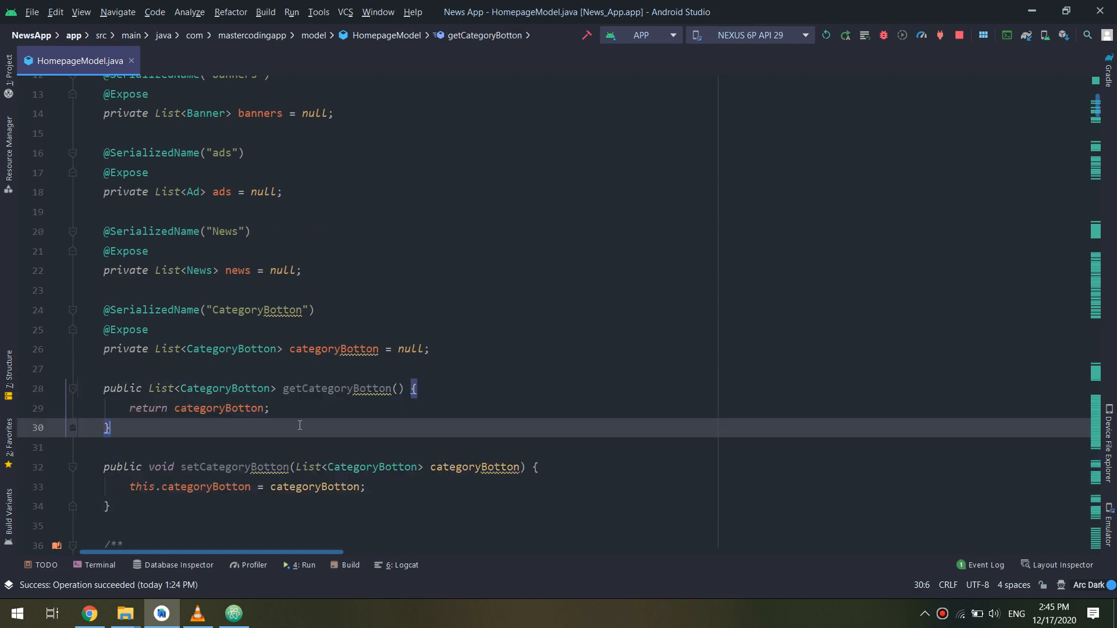
pyautogui.moveTo(822, 331)
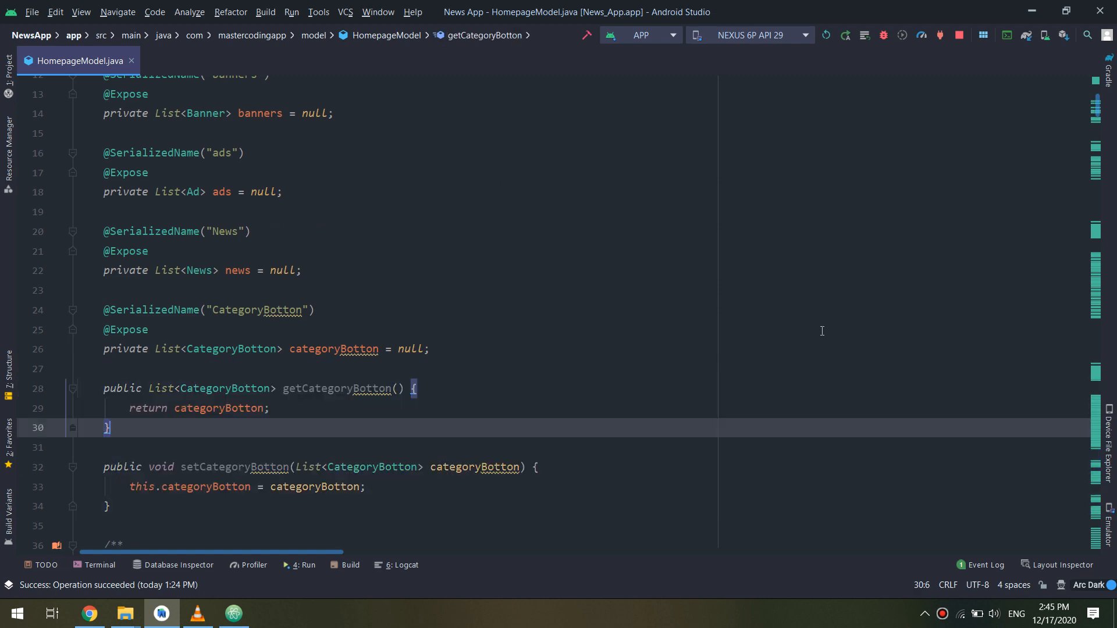